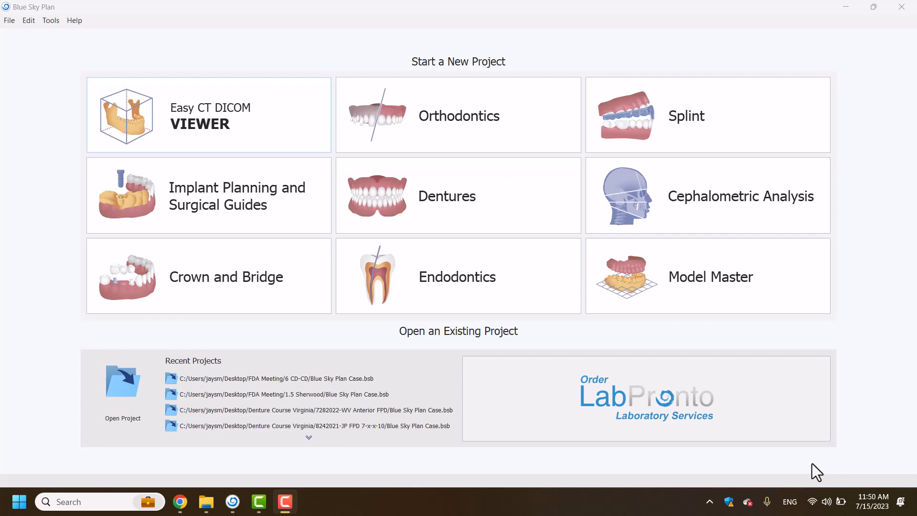
{"action": "mouse_move", "coordinate": [450, 317]}
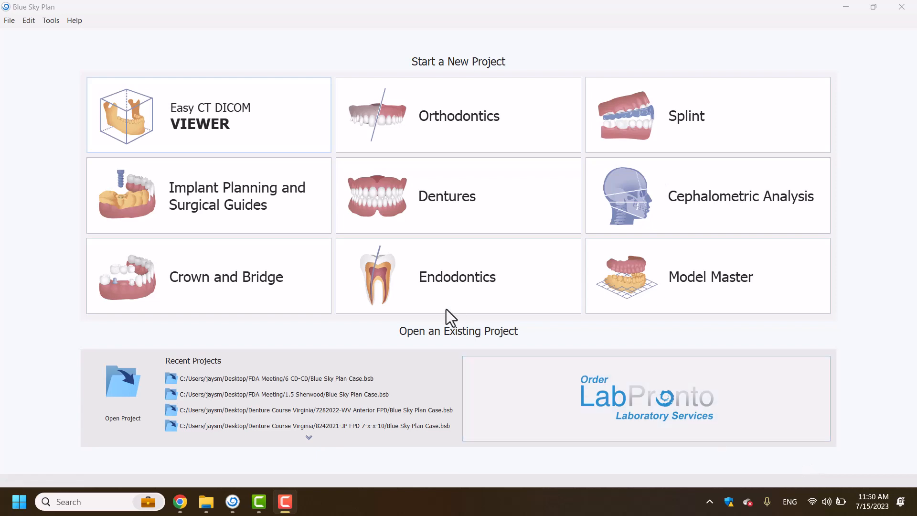
- Choose Crown and Bridge under Start a New Project
{"action": "left_click", "coordinate": [208, 275]}
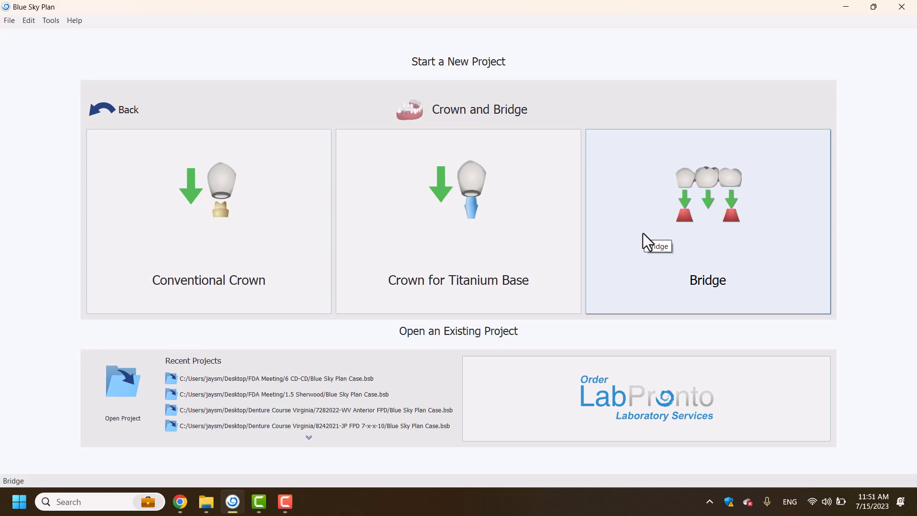
- Start a Bridge case and import the three 7122023 STL scans from failed.veneer.case
{"action": "left_click", "coordinate": [707, 221]}
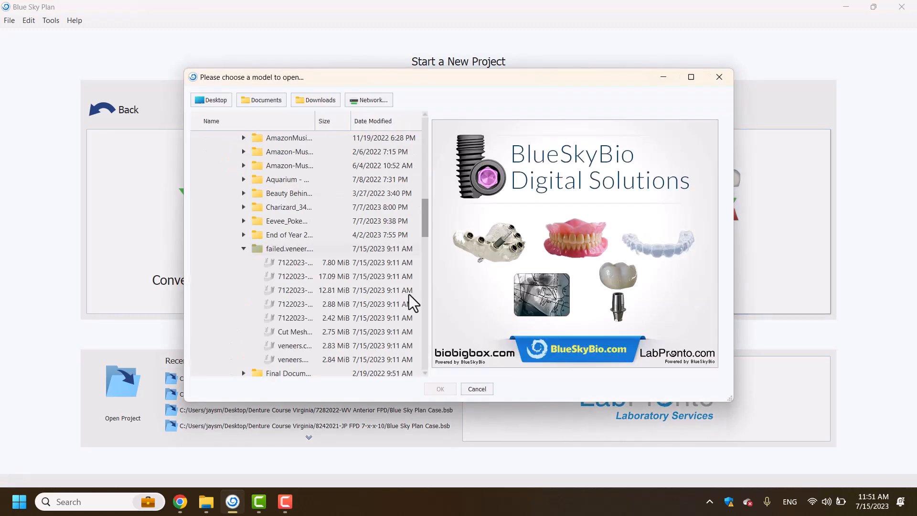
{"action": "left_click", "coordinate": [295, 276]}
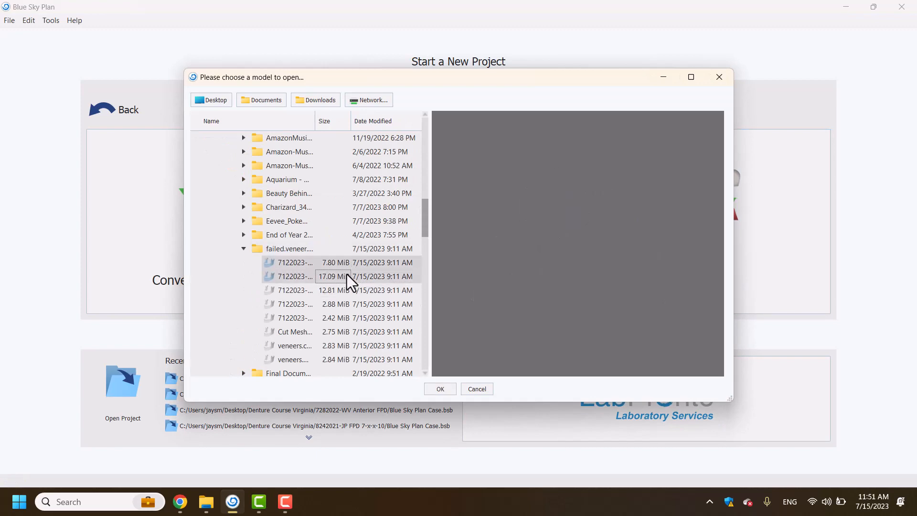
{"action": "left_click", "coordinate": [690, 76]}
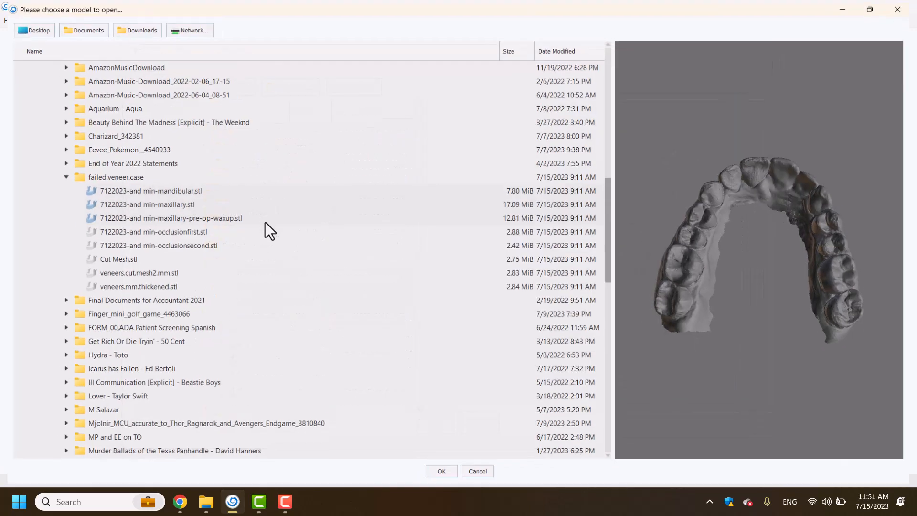
{"action": "mouse_move", "coordinate": [227, 217]}
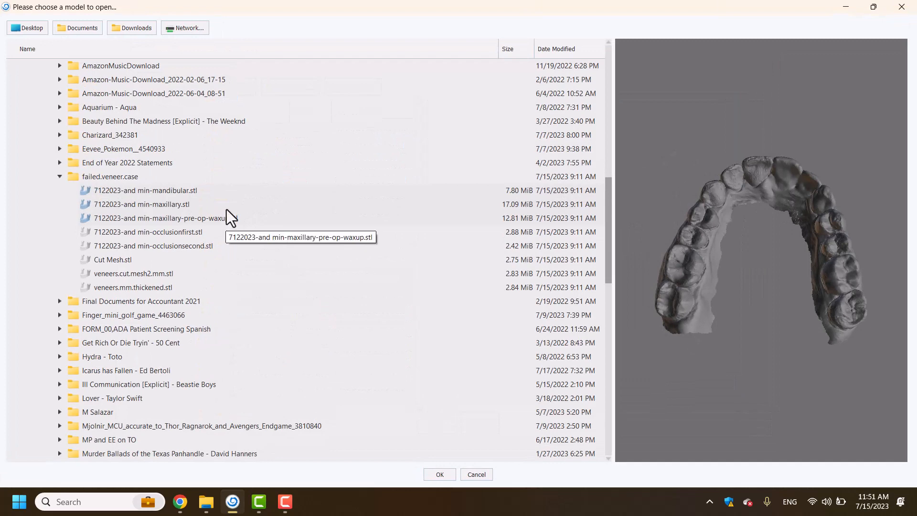
{"action": "mouse_move", "coordinate": [440, 474]}
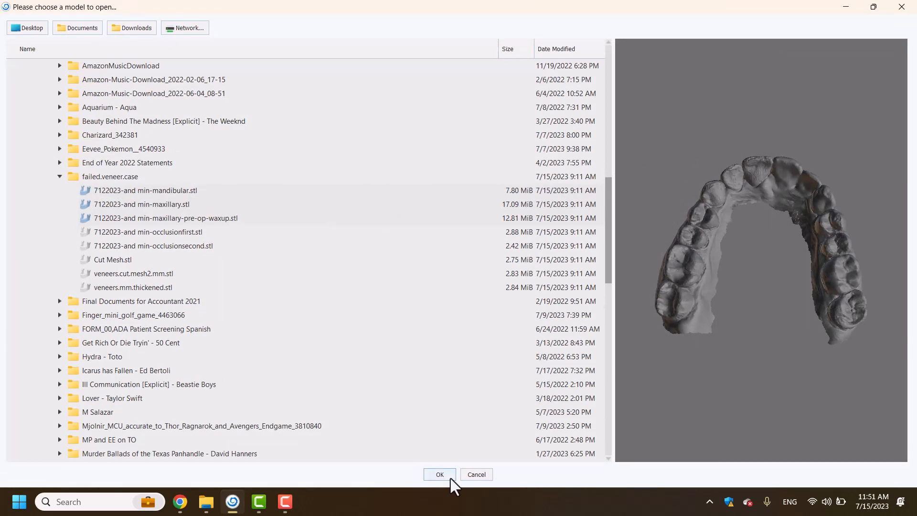
{"action": "left_click", "coordinate": [440, 474]}
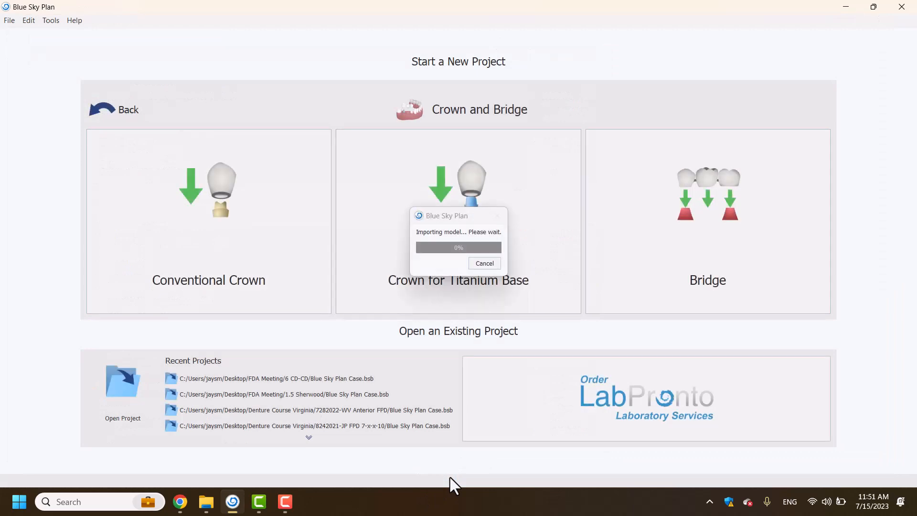
{"action": "left_click", "coordinate": [483, 263]}
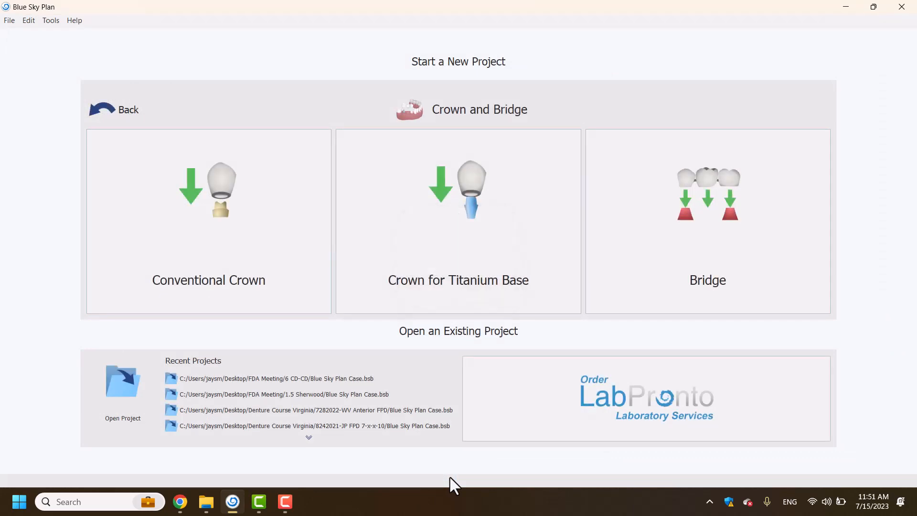
- Mark the blue scan as the maxilla, place three alignment points and finish alignment
{"action": "left_click", "coordinate": [707, 221]}
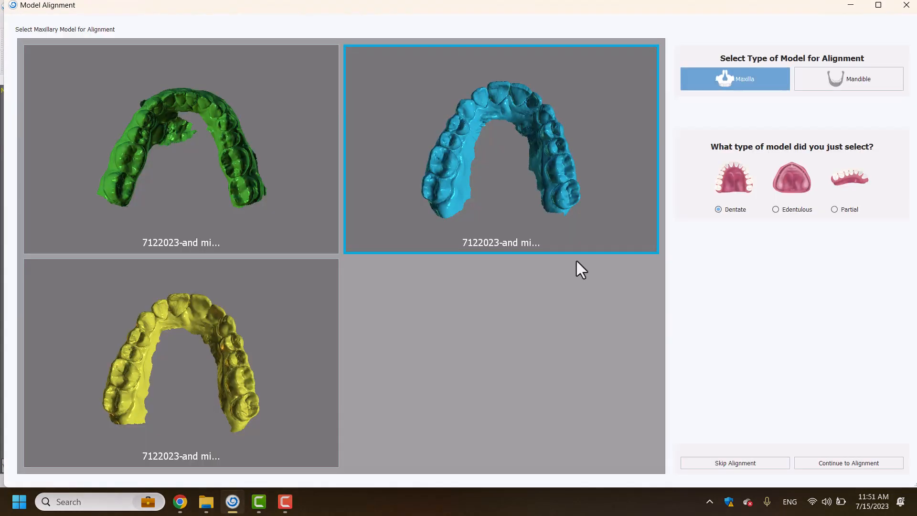
{"action": "mouse_move", "coordinate": [783, 479]}
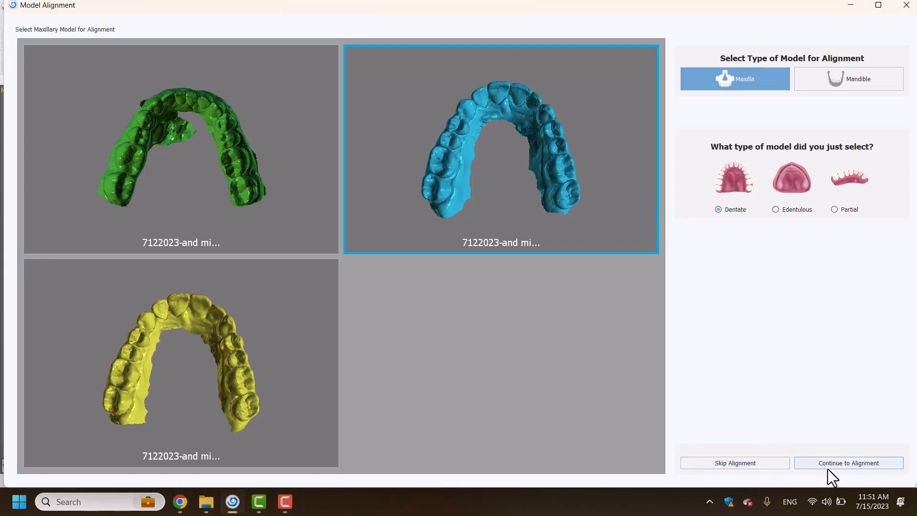
{"action": "left_click", "coordinate": [848, 463]}
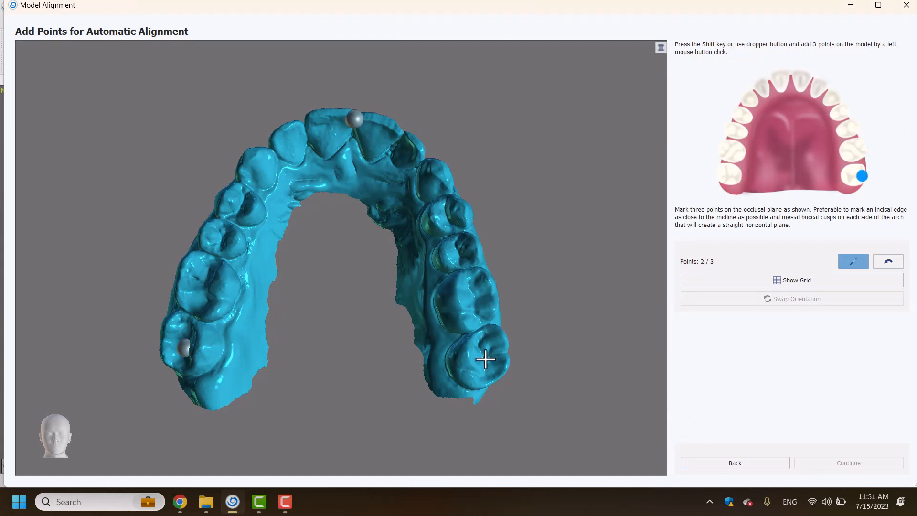
{"action": "left_click", "coordinate": [848, 462]}
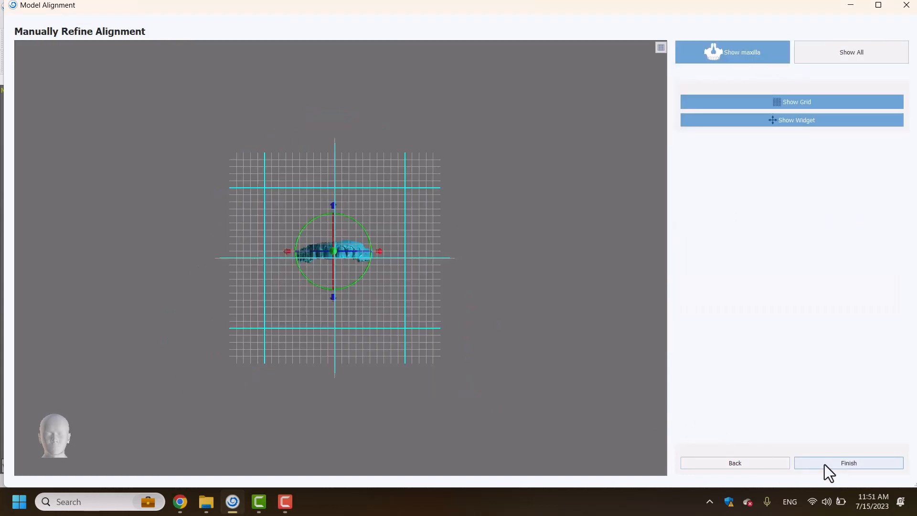
{"action": "left_click", "coordinate": [847, 462]}
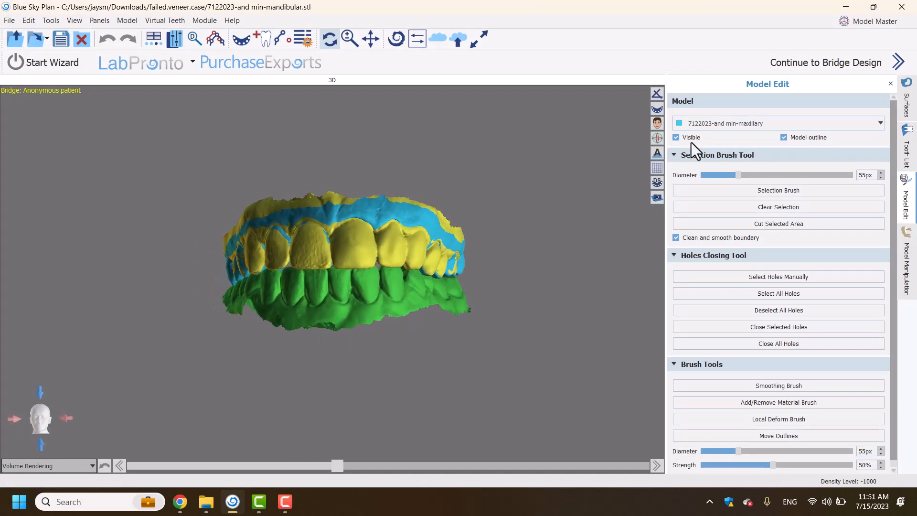
- Continue to bridge design and make the yellow wax-up scan semi-transparent in Teeth Surfaces
{"action": "left_click", "coordinate": [826, 63]}
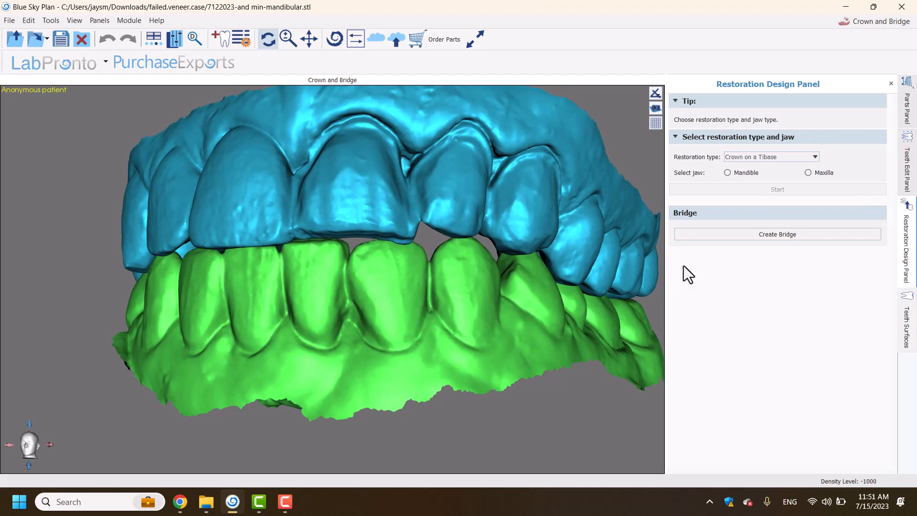
{"action": "mouse_move", "coordinate": [686, 199]}
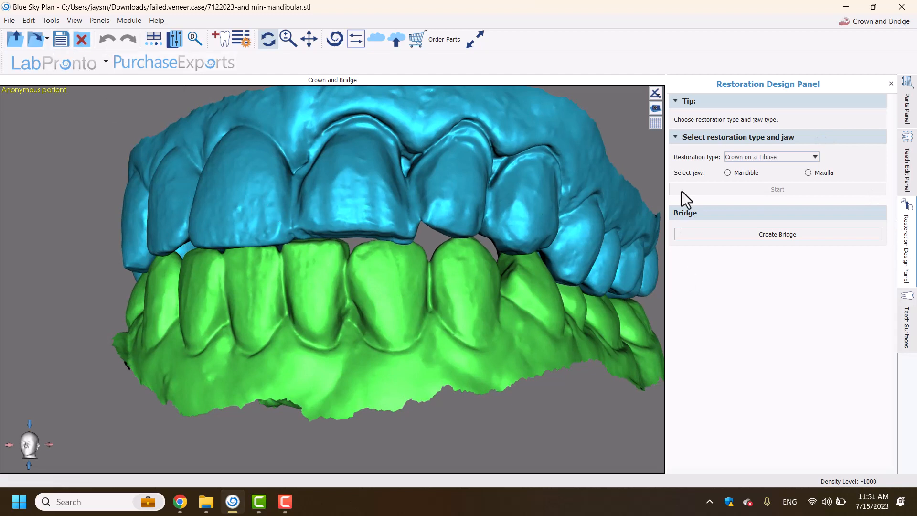
{"action": "left_click", "coordinate": [908, 325]}
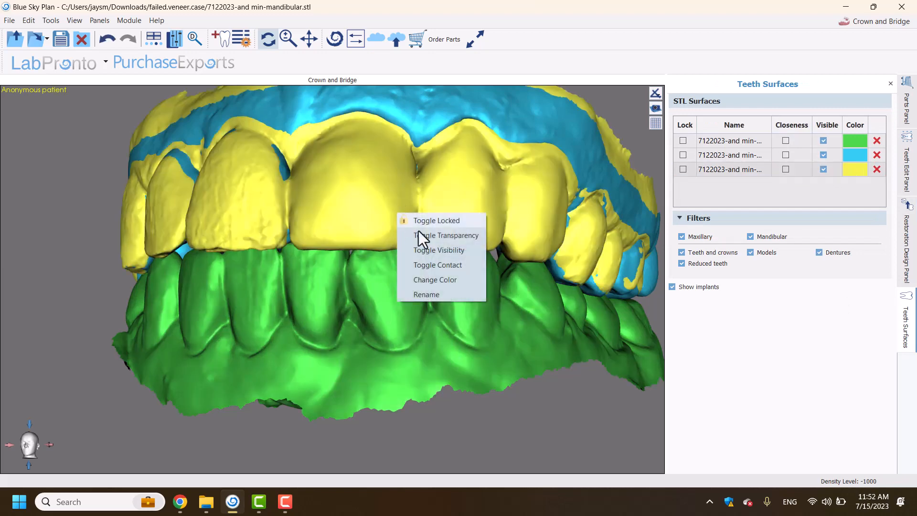
{"action": "left_click", "coordinate": [446, 235]}
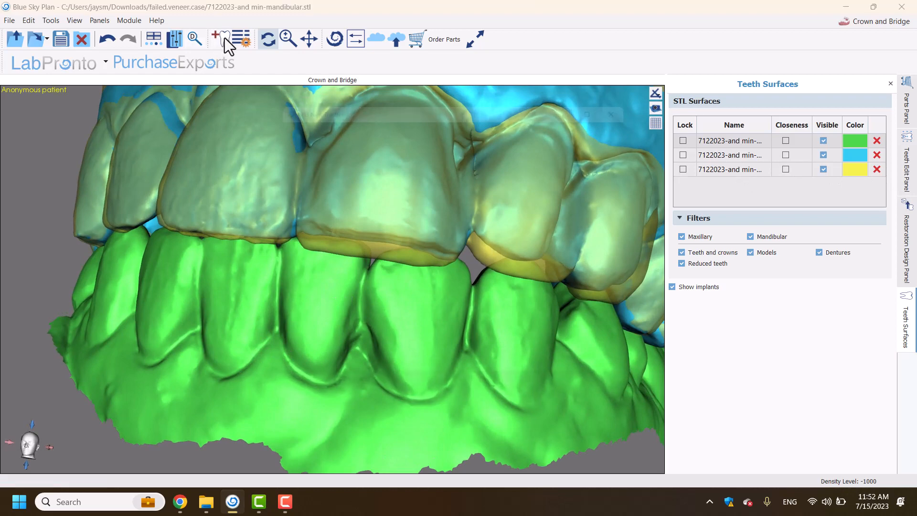
- Add the upper left front teeth from the Mitch Hurst Pontic Library
{"action": "left_click", "coordinate": [216, 40]}
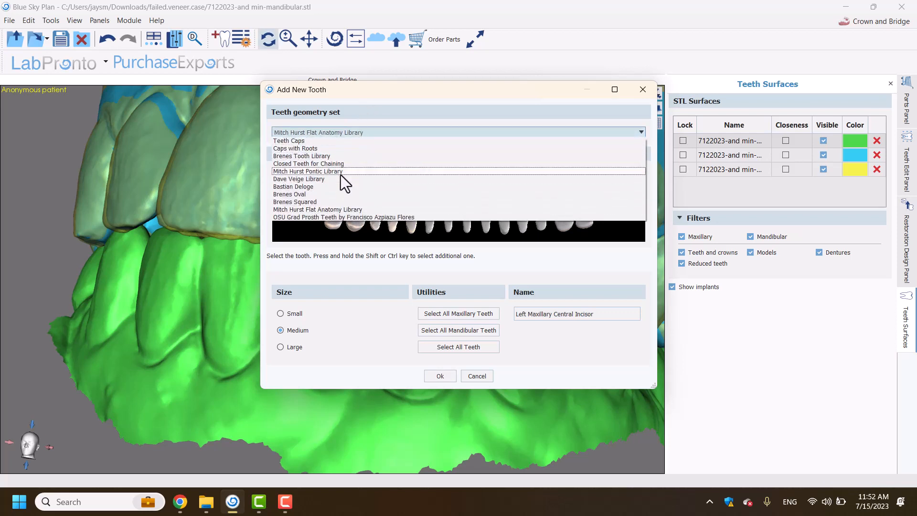
{"action": "left_click", "coordinate": [307, 171]}
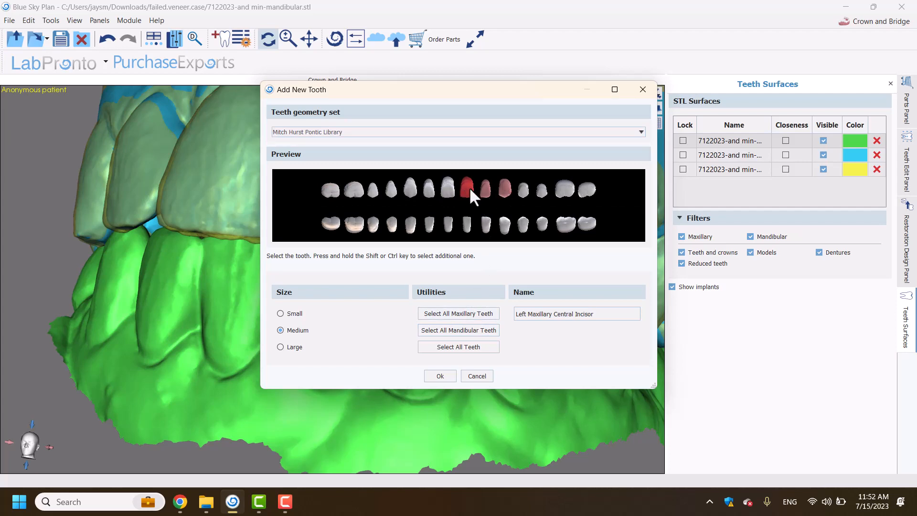
{"action": "left_click", "coordinate": [439, 375]}
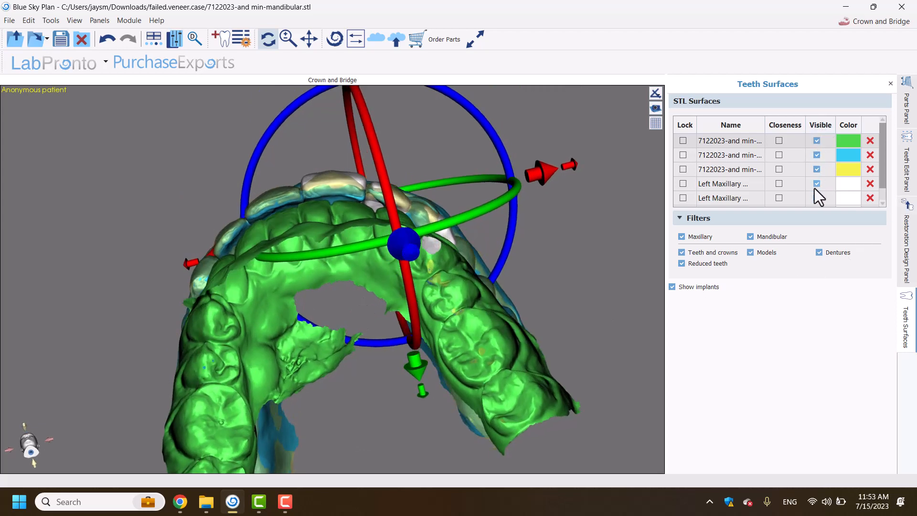
- Enable Manipulate Model in Teeth Edit Panel and toggle lock and transparency on the added teeth
{"action": "left_click", "coordinate": [908, 170]}
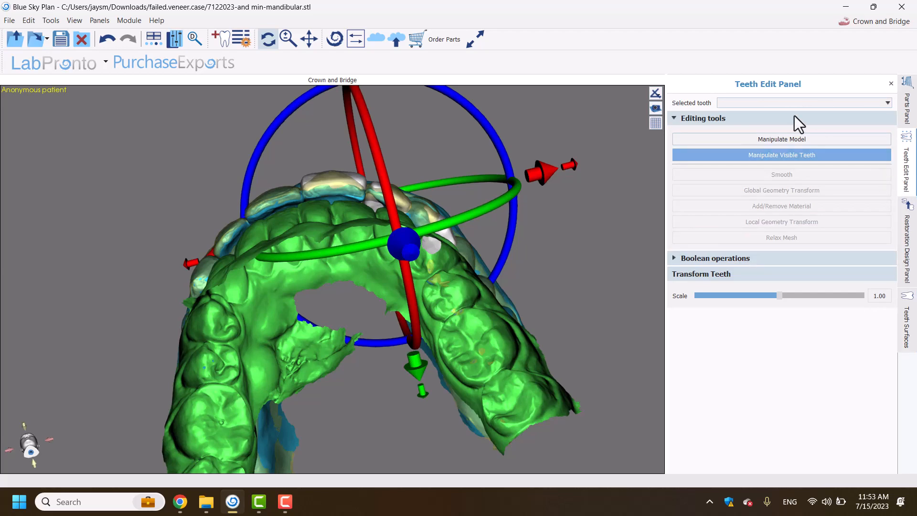
{"action": "left_click", "coordinate": [782, 140]}
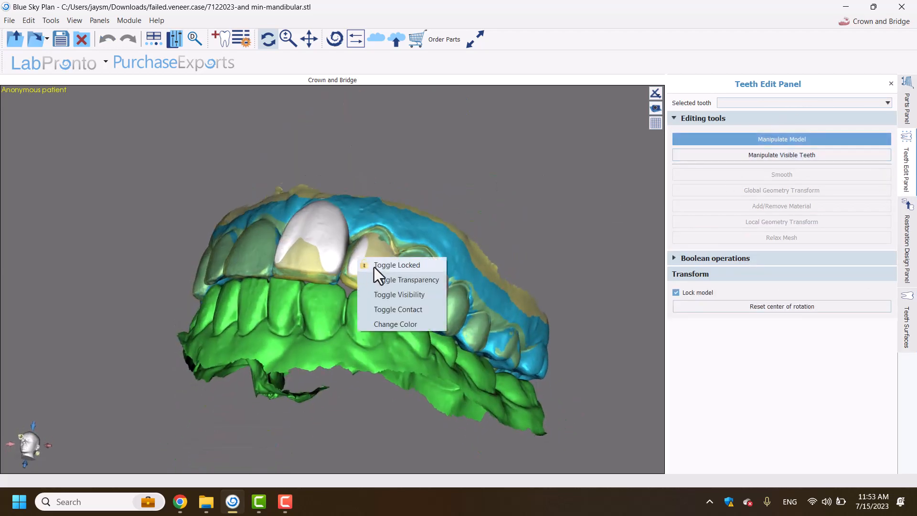
{"action": "left_click", "coordinate": [397, 265]}
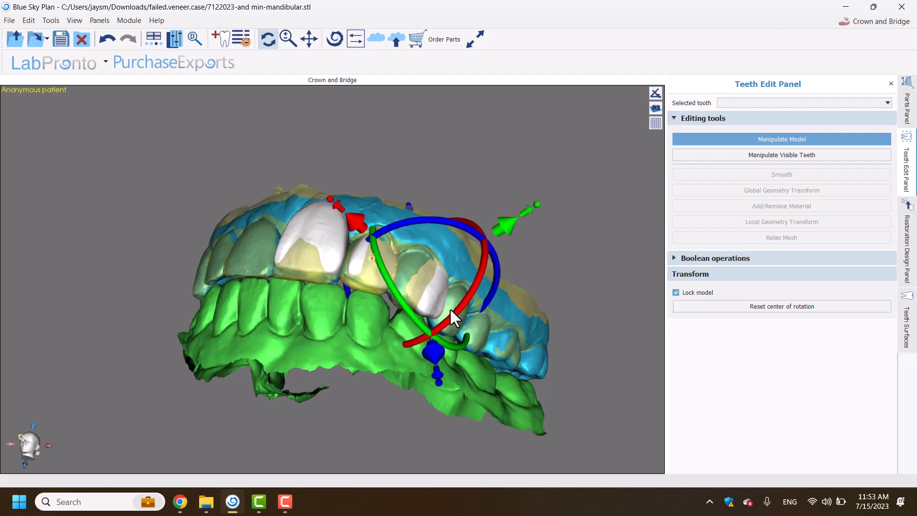
{"action": "right_click", "coordinate": [363, 275]}
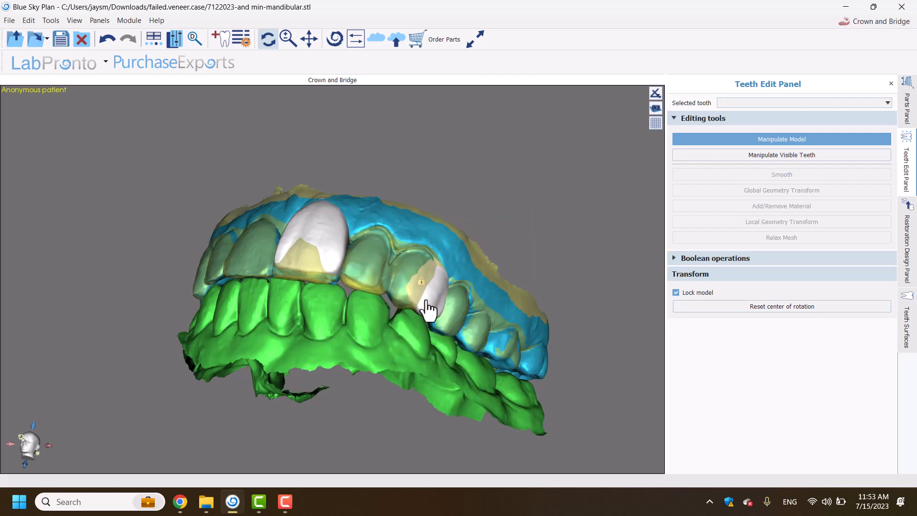
{"action": "right_click", "coordinate": [429, 308]}
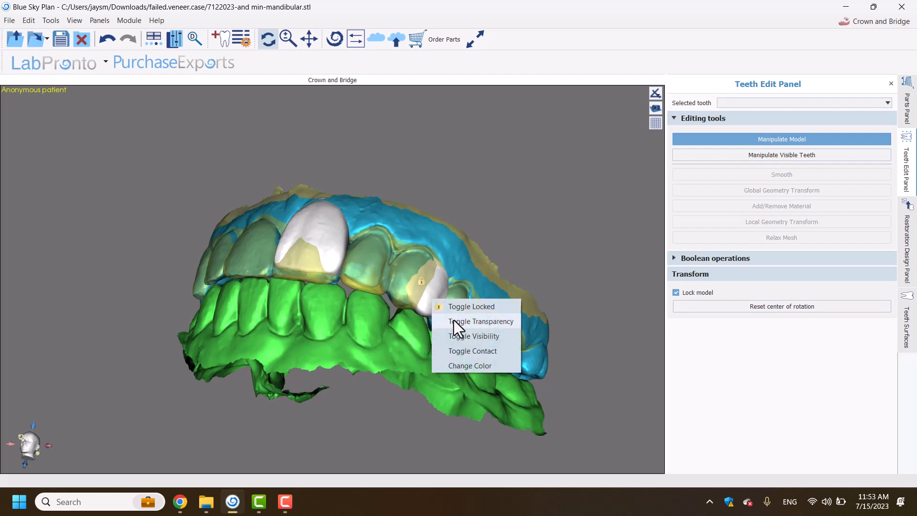
{"action": "mouse_move", "coordinate": [463, 330]}
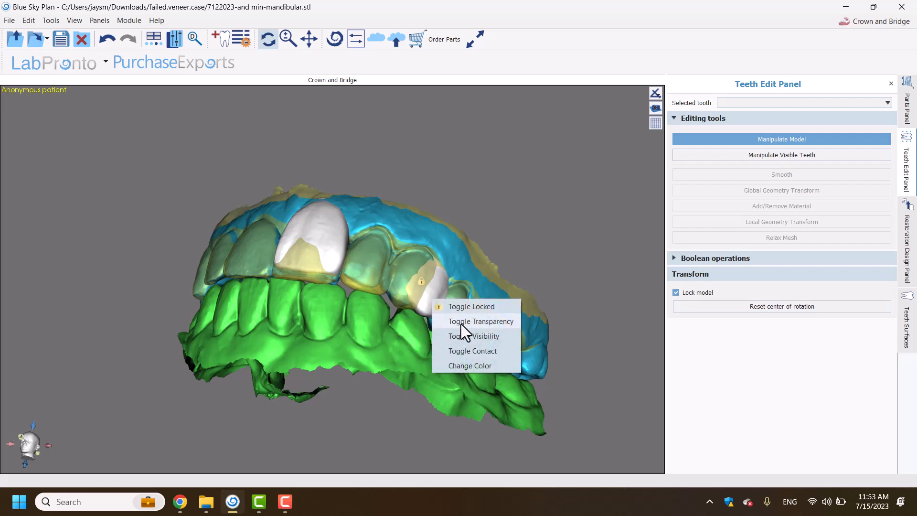
{"action": "left_click", "coordinate": [474, 335]}
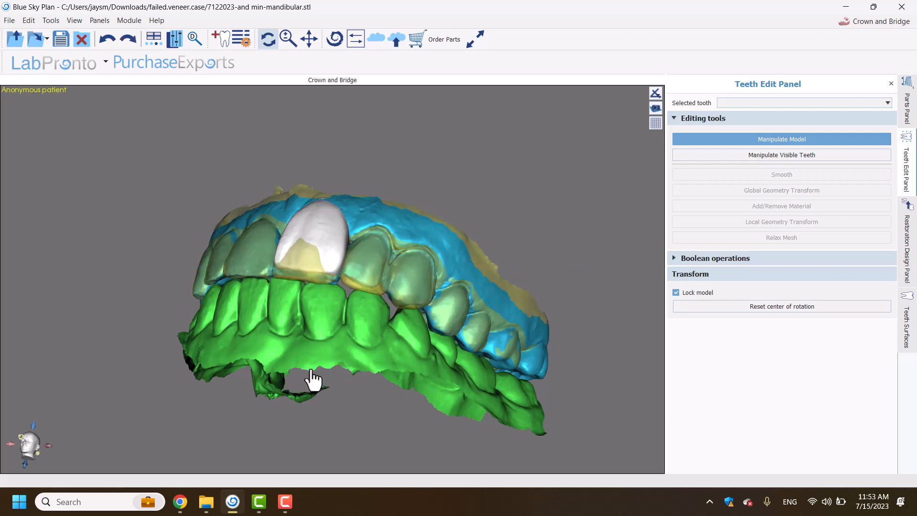
- Select the left maxillary central incisor and position its veneer over the natural tooth with the gizmo
{"action": "right_click", "coordinate": [325, 245]}
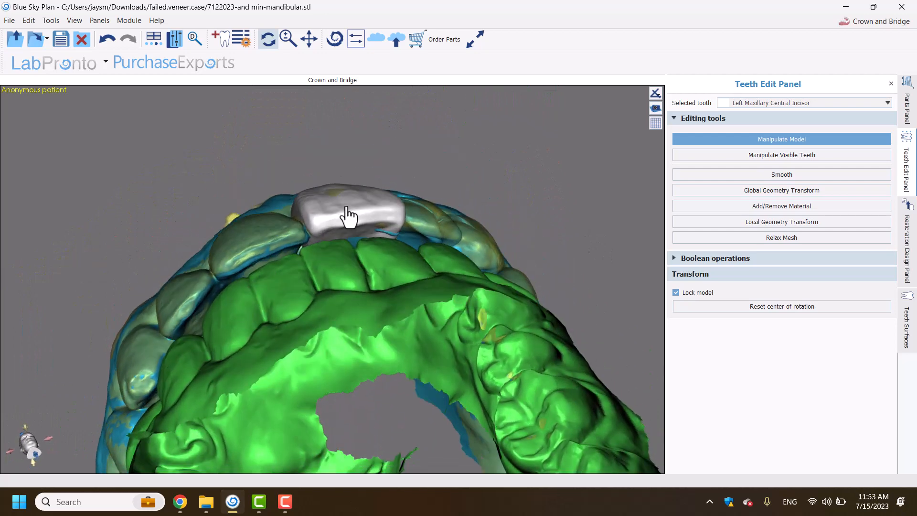
{"action": "left_click", "coordinate": [348, 213]}
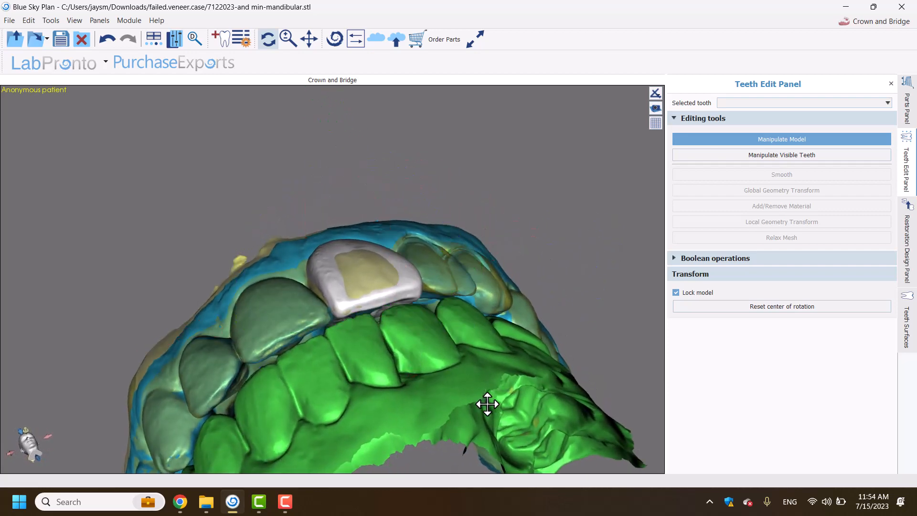
{"action": "left_click", "coordinate": [371, 281]}
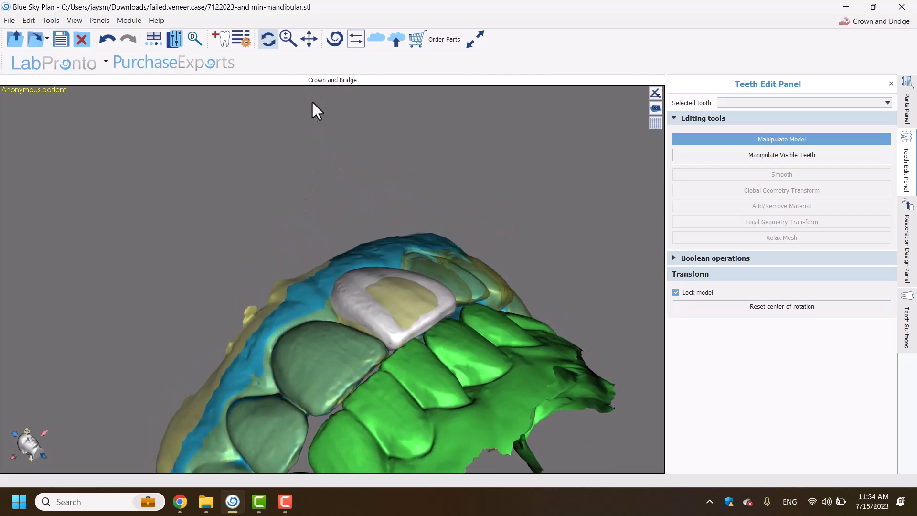
{"action": "left_click", "coordinate": [309, 111]}
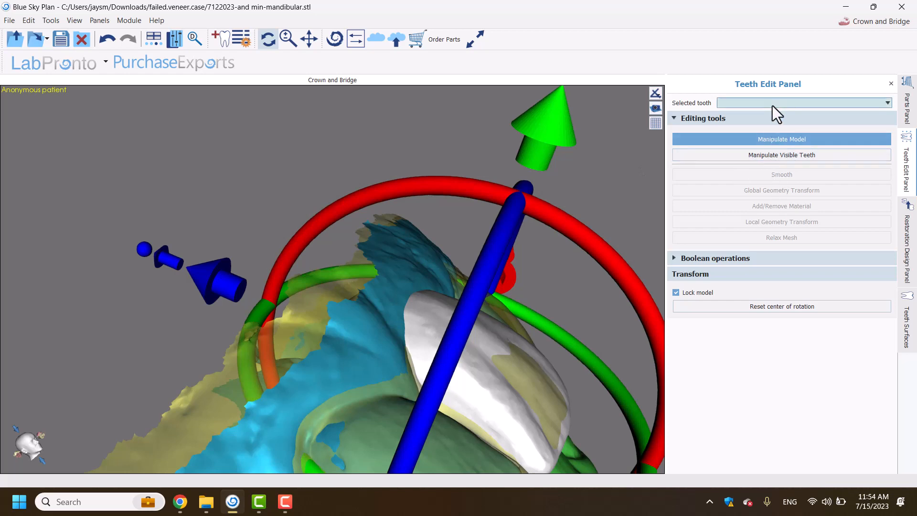
- Sculpt material onto the modified central incisor with Add/Remove Material at tool size 7.50
{"action": "left_click", "coordinate": [805, 103]}
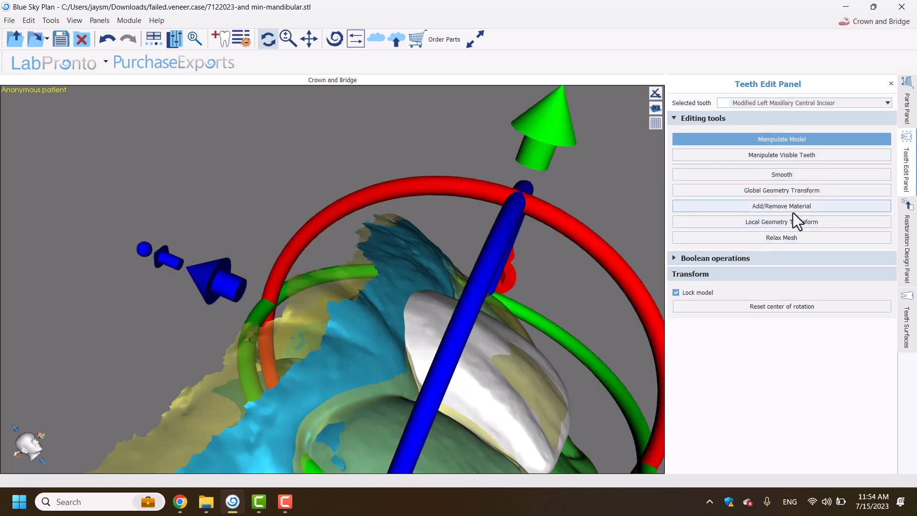
{"action": "left_click", "coordinate": [780, 207]}
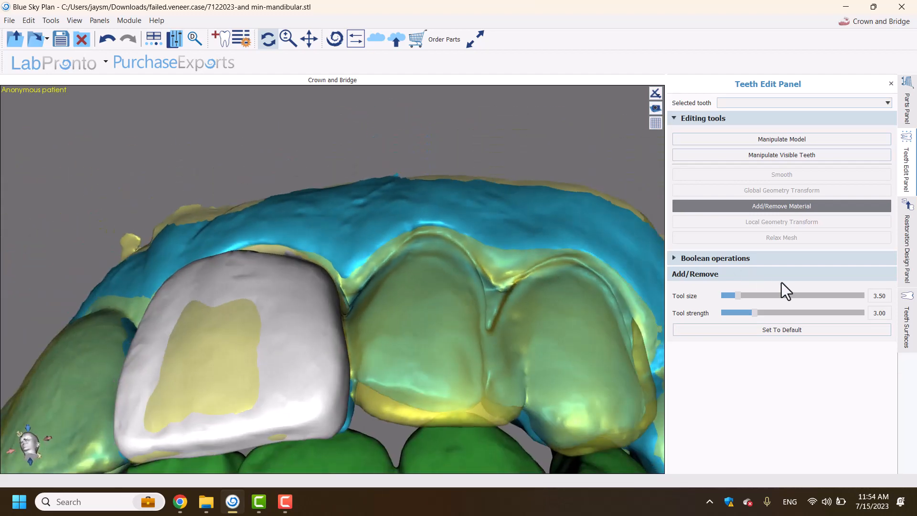
{"action": "left_click", "coordinate": [780, 139]}
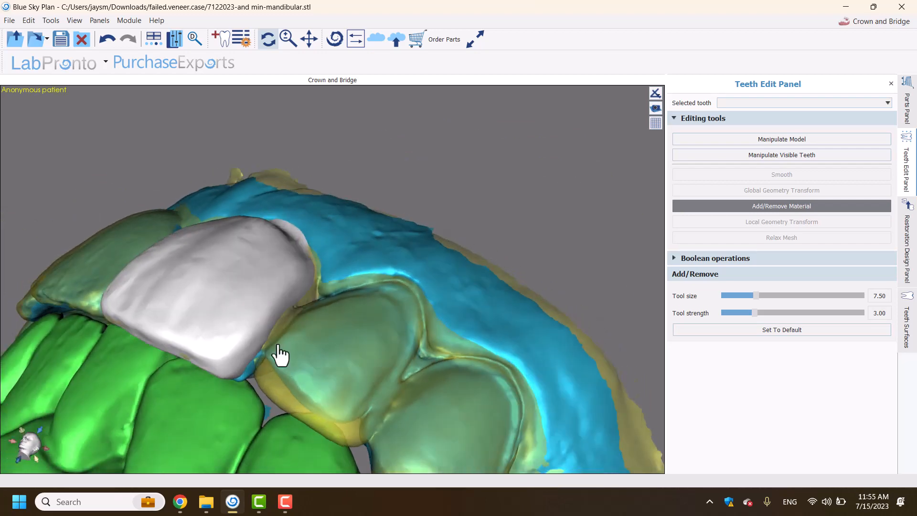
- Lock the modified central incisor, unlock the lateral incisor and nudge its veneer sideways into place
{"action": "right_click", "coordinate": [281, 352]}
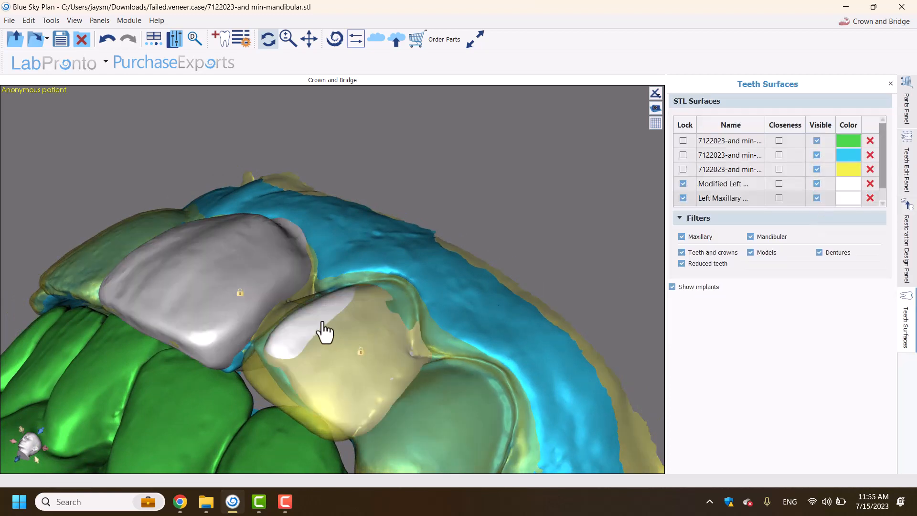
{"action": "left_click", "coordinate": [682, 198]}
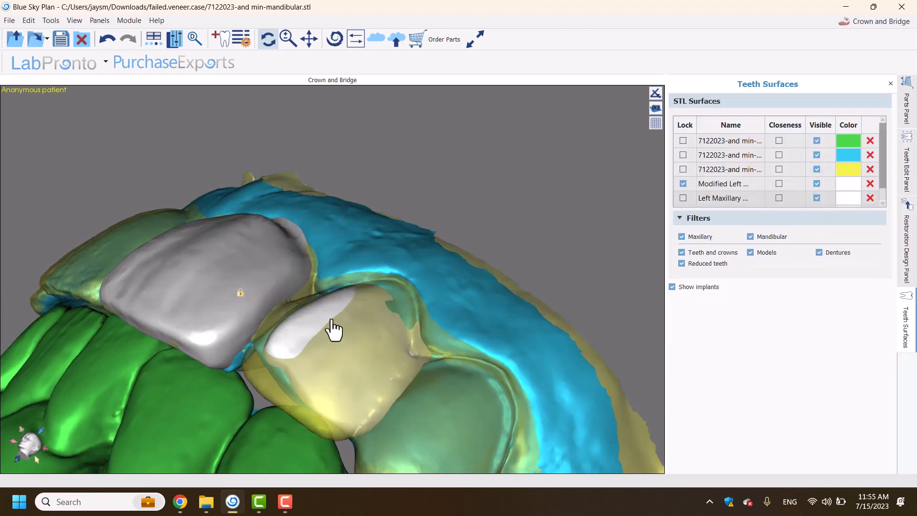
{"action": "left_click", "coordinate": [908, 163]}
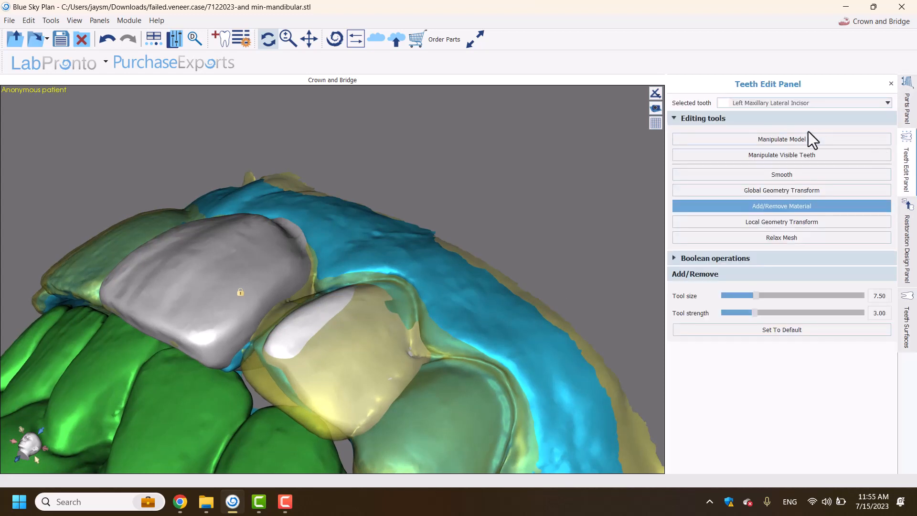
{"action": "left_click", "coordinate": [781, 139]}
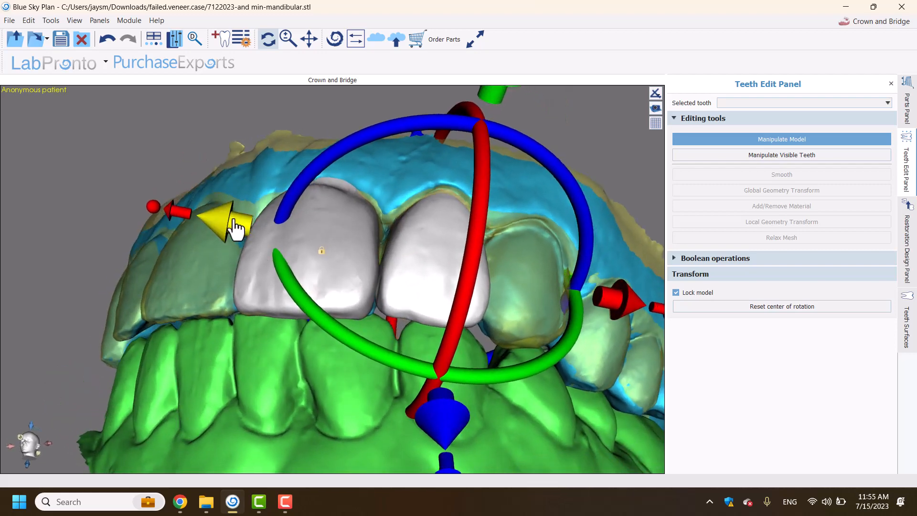
{"action": "left_click", "coordinate": [231, 225]}
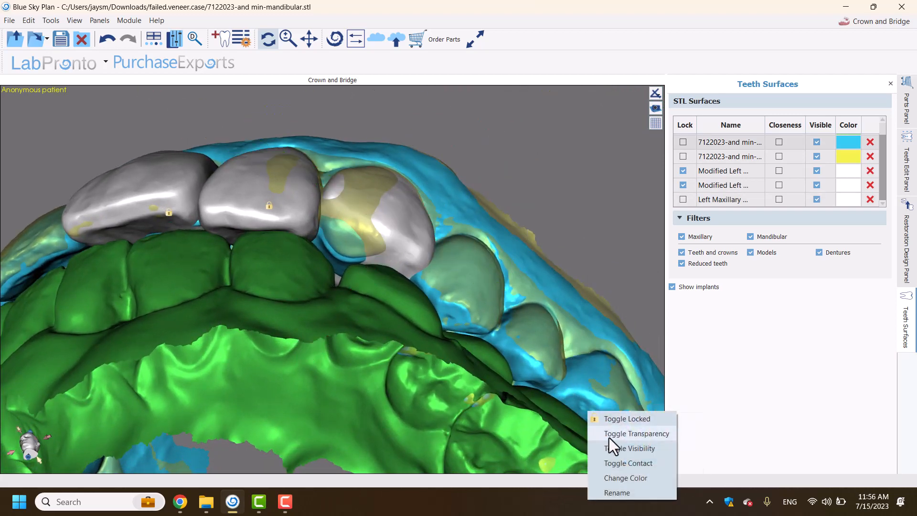
- Hide the blue maxillary STL so the white veneers show over the yellow wax-up
{"action": "left_click", "coordinate": [636, 434]}
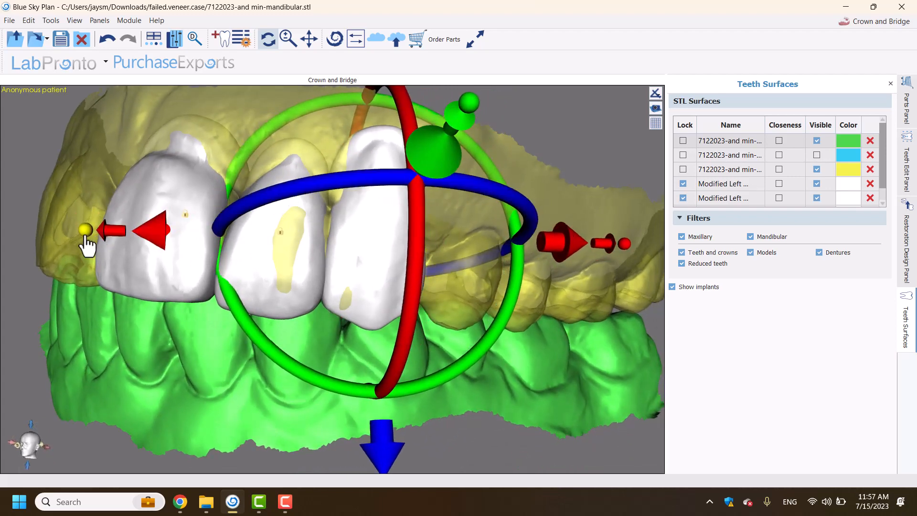
- Toggle the canine veneer's transparency off so it shows solid
{"action": "right_click", "coordinate": [374, 315]}
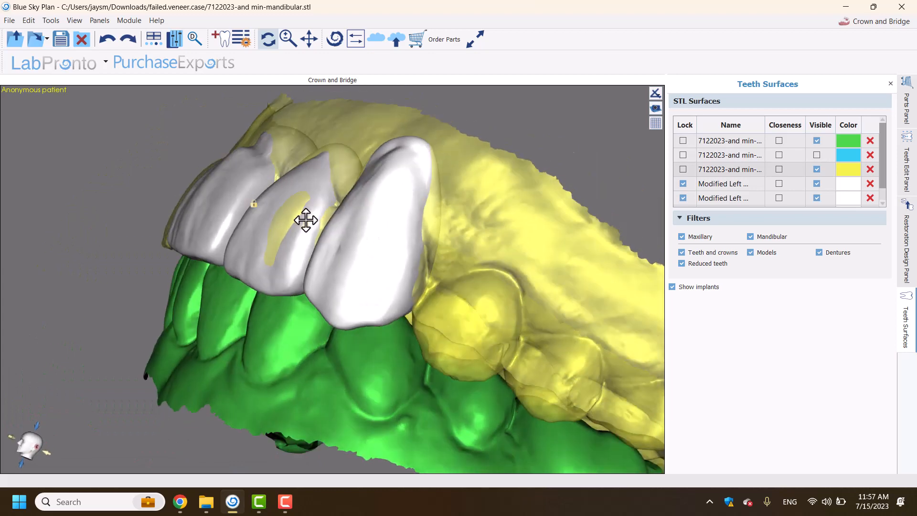
{"action": "right_click", "coordinate": [380, 228]}
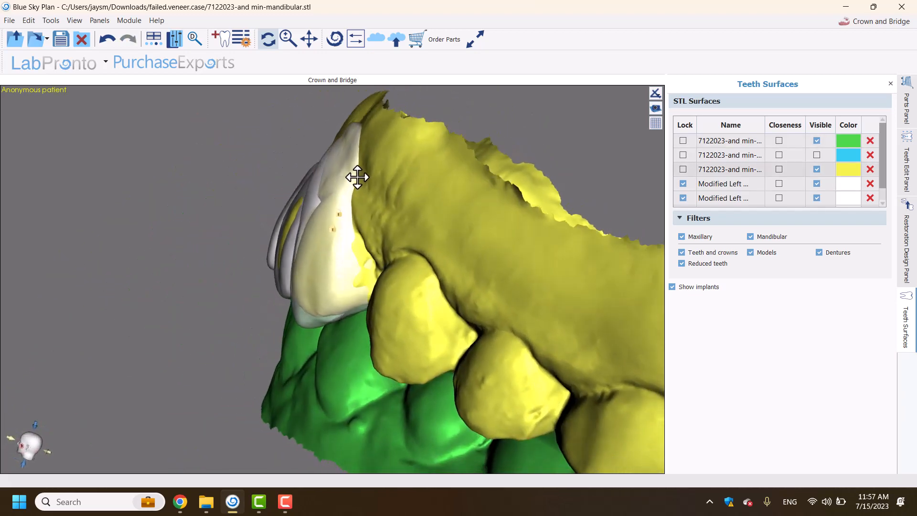
{"action": "right_click", "coordinate": [356, 177]}
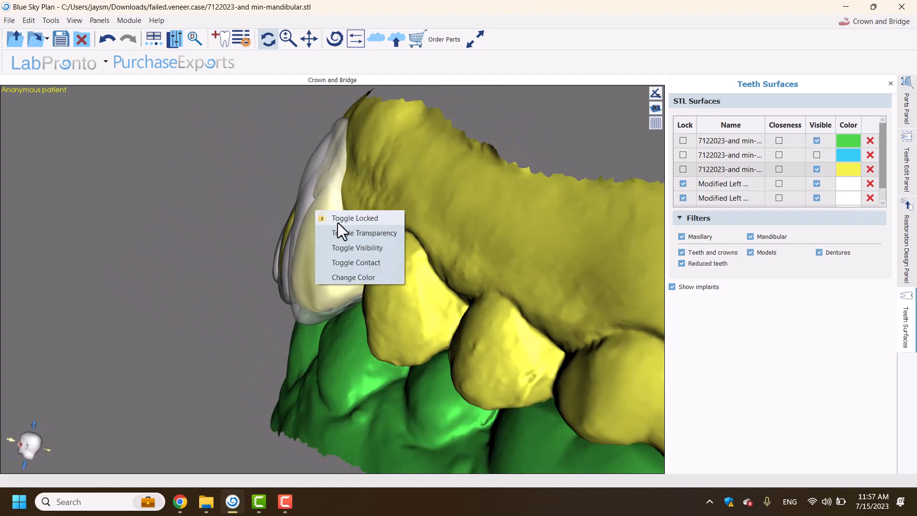
{"action": "left_click", "coordinate": [364, 234]}
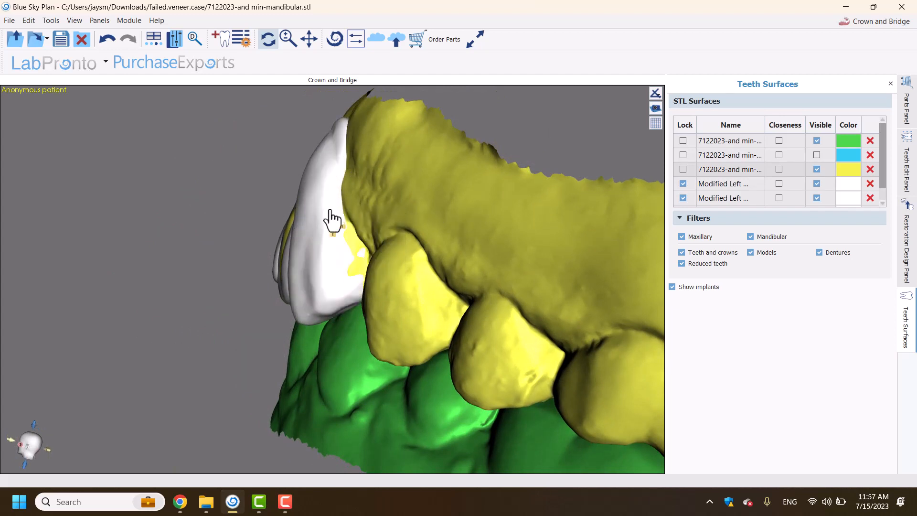
- Drag the canine veneer into line beside the two incisor veneers
{"action": "right_click", "coordinate": [331, 220]}
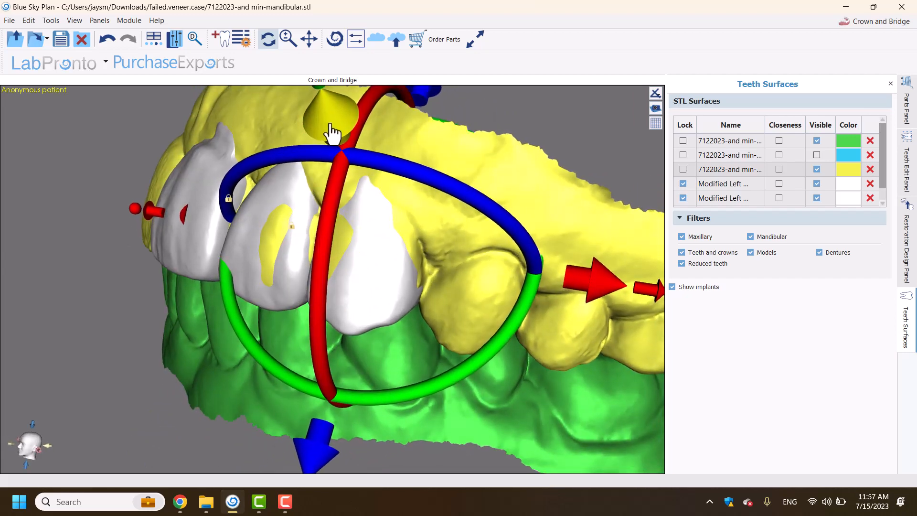
{"action": "left_click_drag", "start_coordinate": [334, 129], "coordinate": [298, 158]}
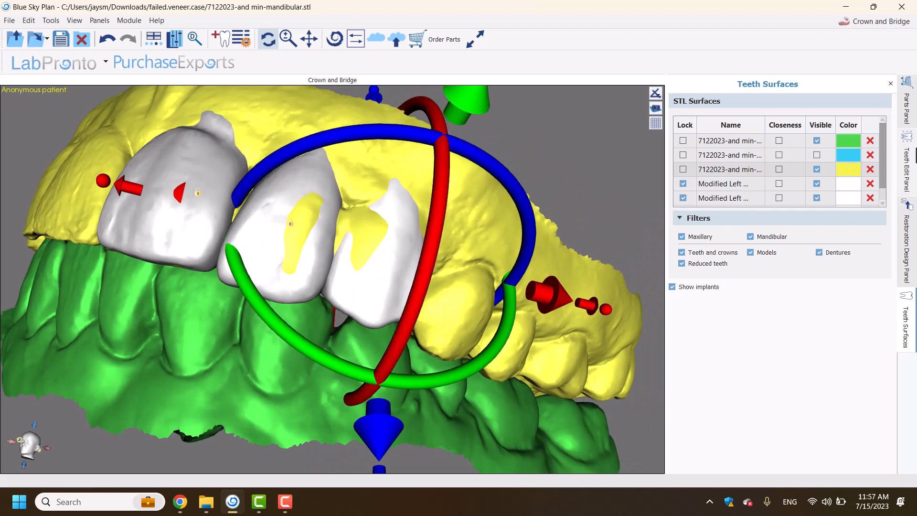
{"action": "left_click", "coordinate": [908, 164]}
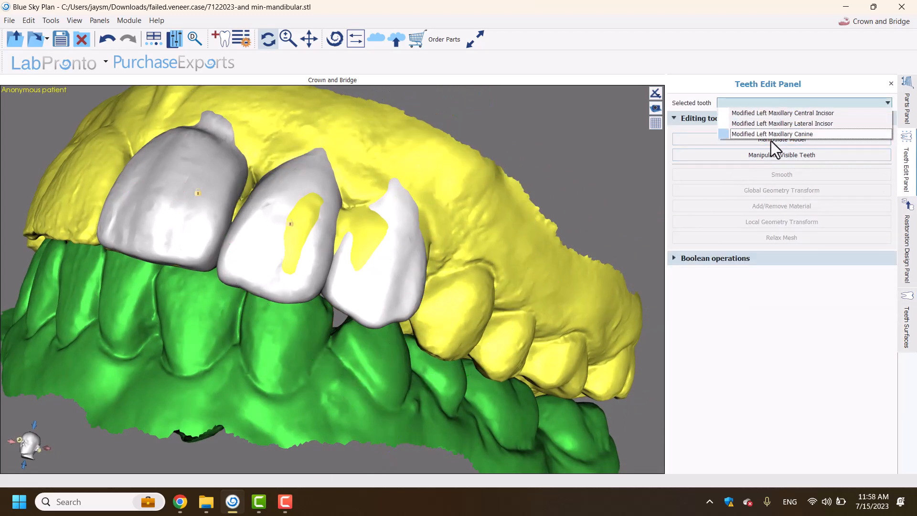
- Make the canine veneer opaque and select the modified canine for Add/Remove Material sculpting
{"action": "left_click", "coordinate": [772, 134]}
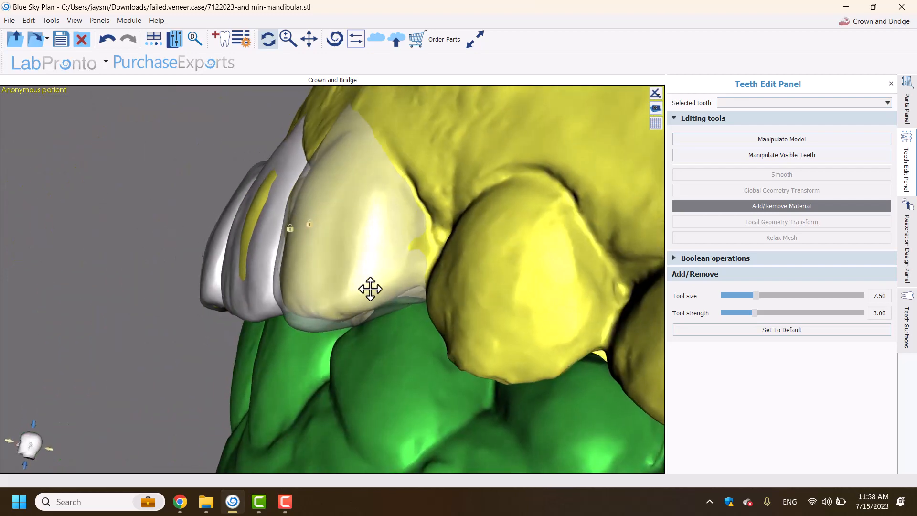
{"action": "right_click", "coordinate": [371, 290]}
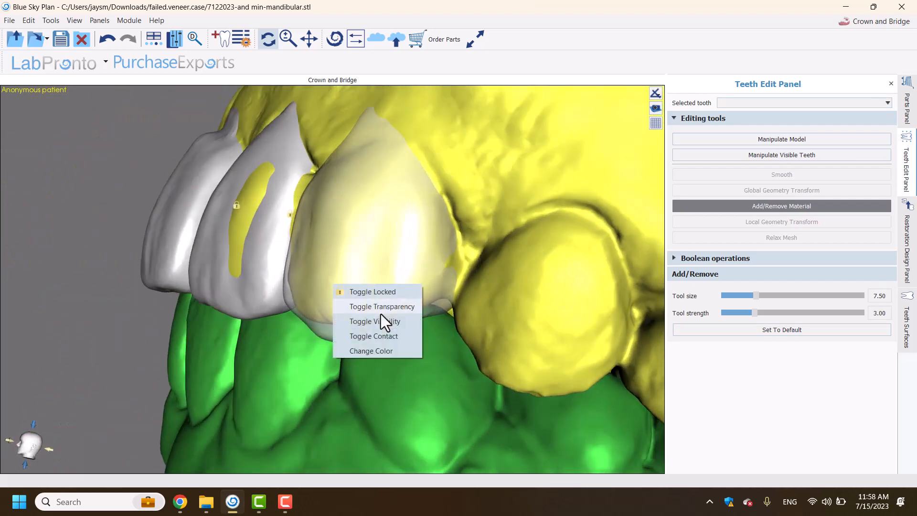
{"action": "left_click", "coordinate": [380, 306]}
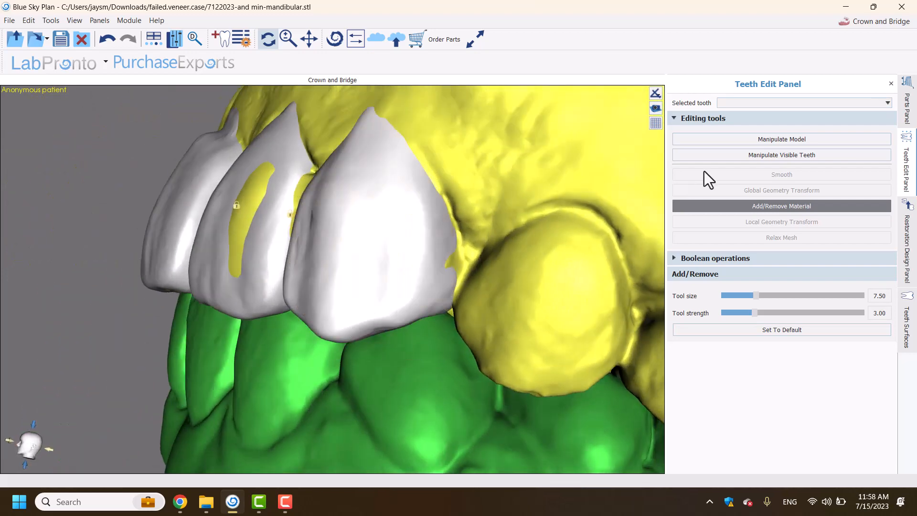
{"action": "left_click", "coordinate": [782, 139]}
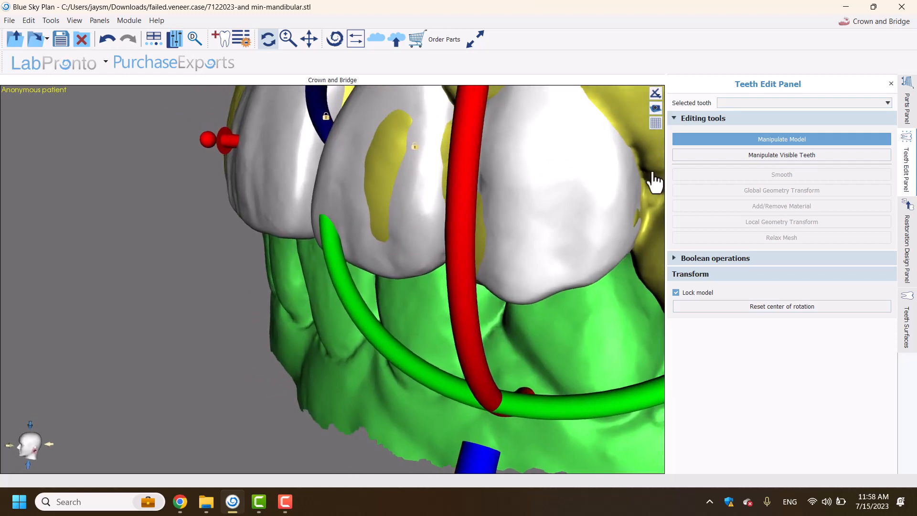
{"action": "left_click", "coordinate": [805, 103]}
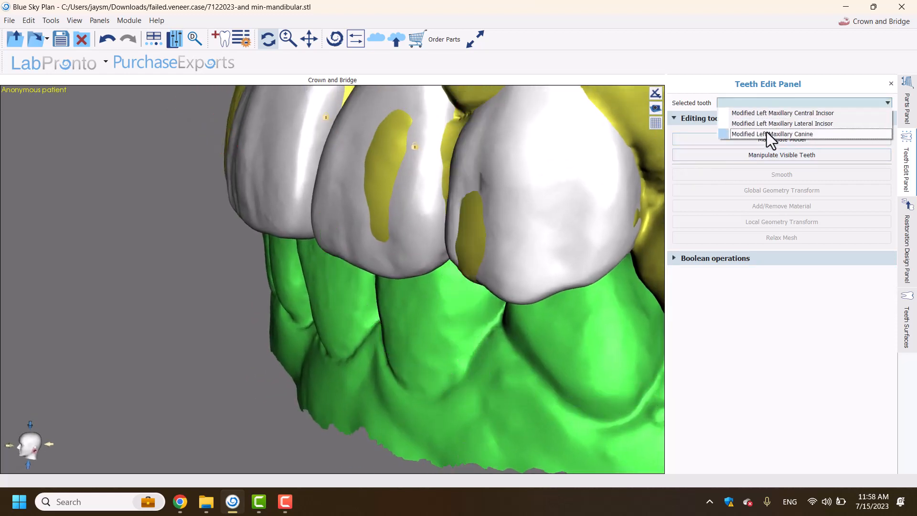
{"action": "left_click", "coordinate": [773, 133]}
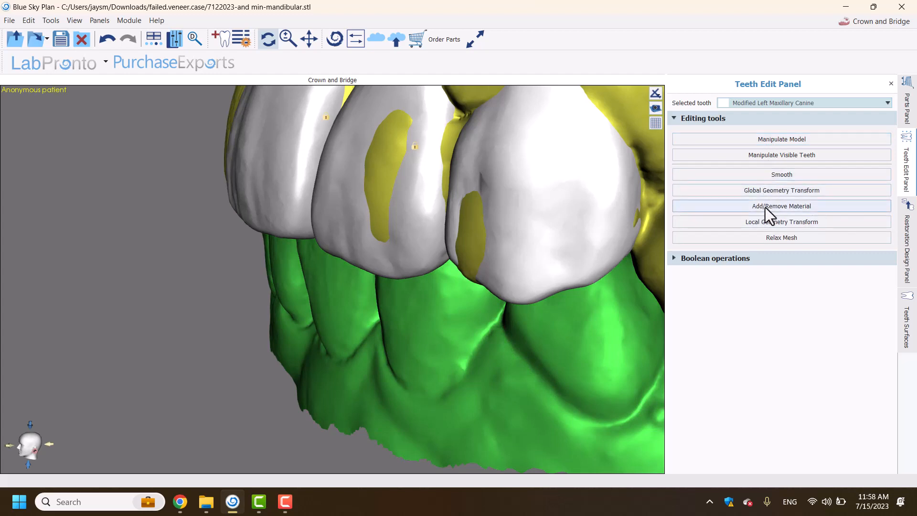
{"action": "left_click", "coordinate": [781, 207]}
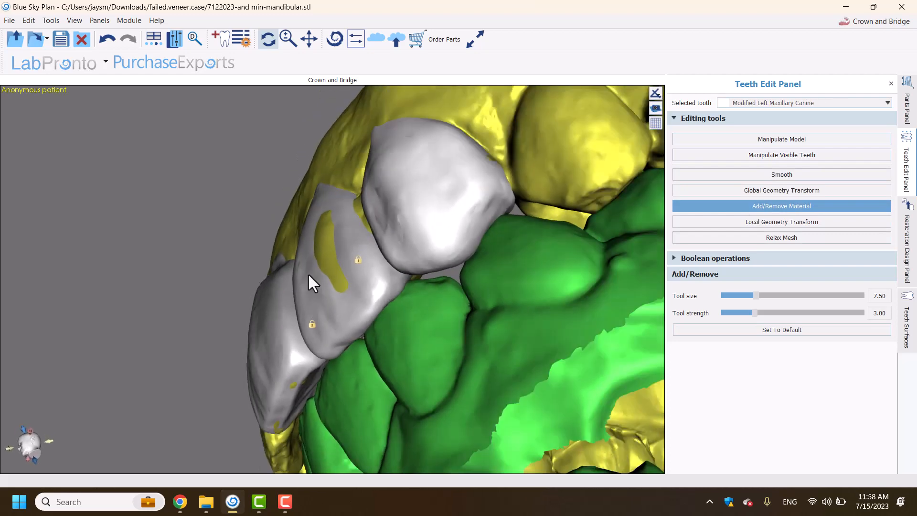
- Lock the yellow scan in place and sculpt material onto the central incisor veneer
{"action": "right_click", "coordinate": [344, 257]}
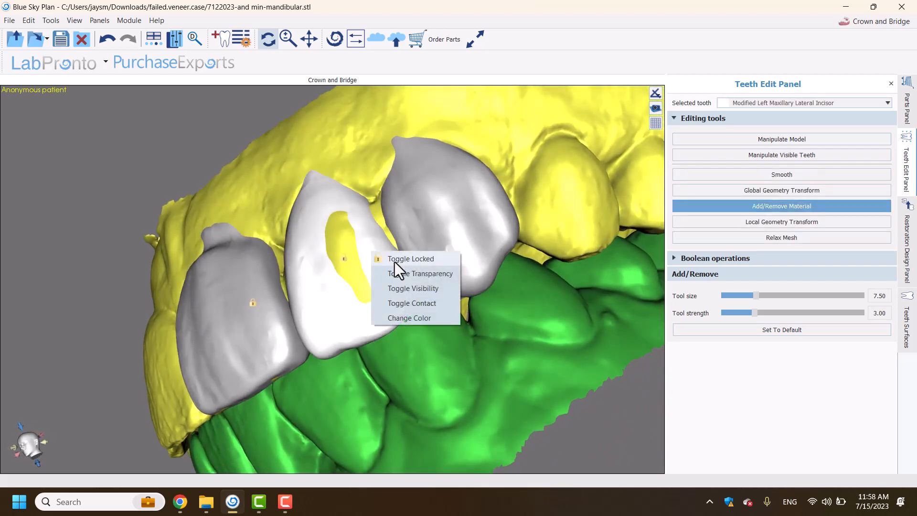
{"action": "left_click", "coordinate": [421, 274]}
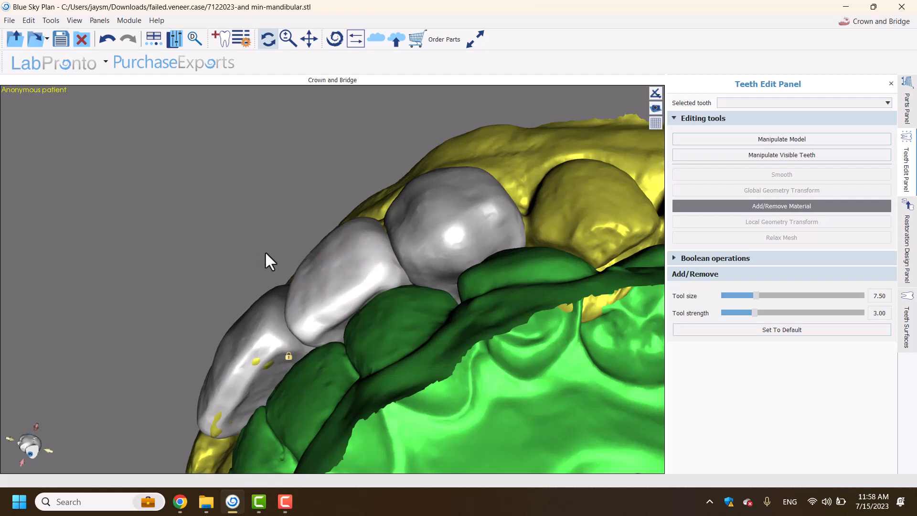
{"action": "left_click", "coordinate": [780, 140]}
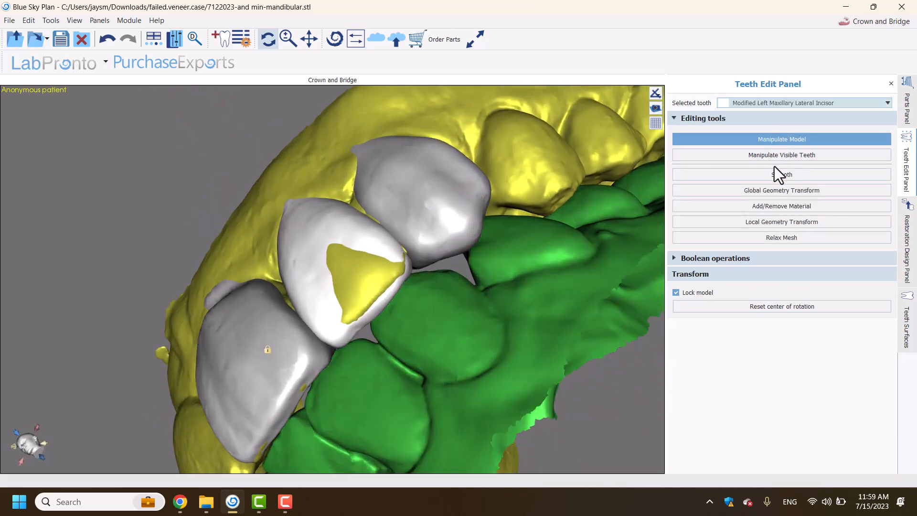
{"action": "left_click", "coordinate": [780, 206]}
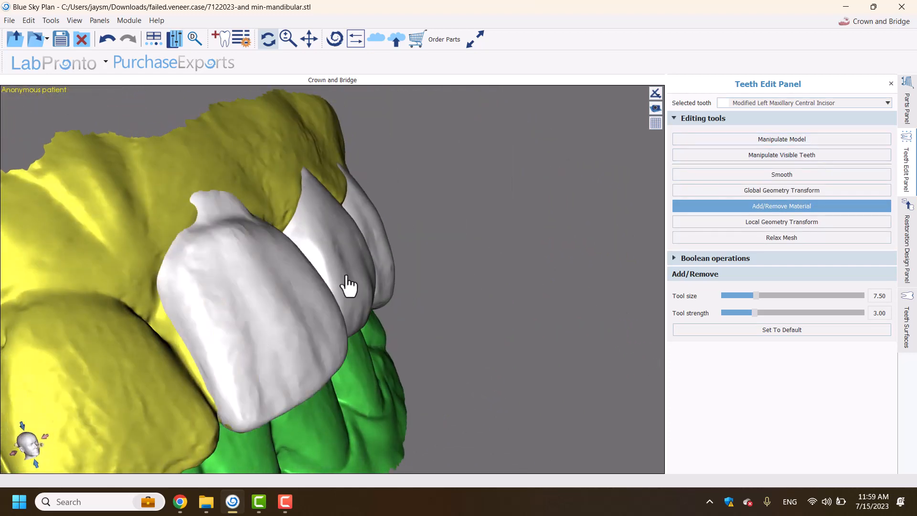
{"action": "left_click", "coordinate": [781, 140]}
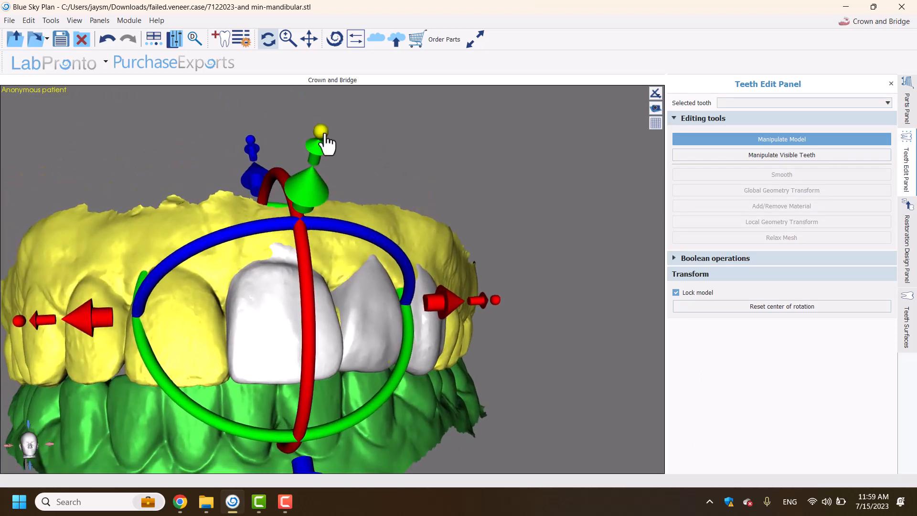
- Alternate Manipulate Model and Add/Remove Material to sculpt the canine veneer surface
{"action": "left_click", "coordinate": [886, 102]}
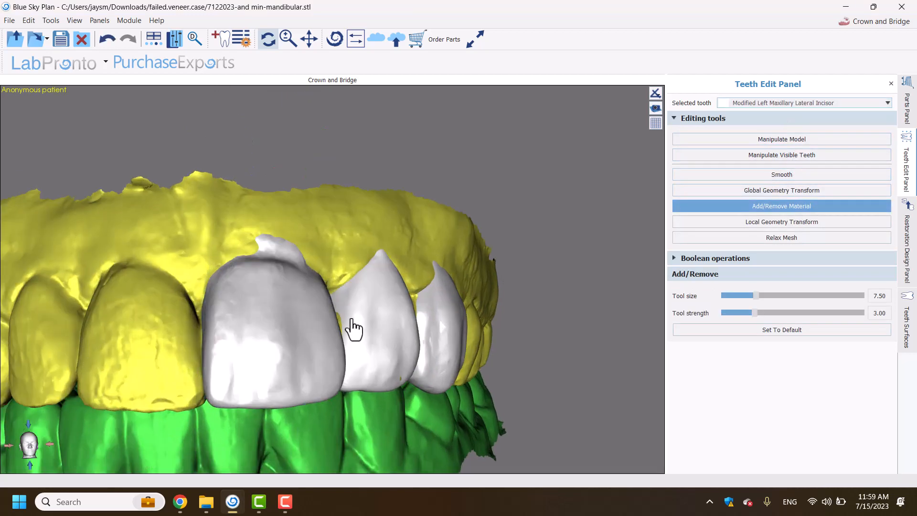
{"action": "mouse_move", "coordinate": [452, 407]}
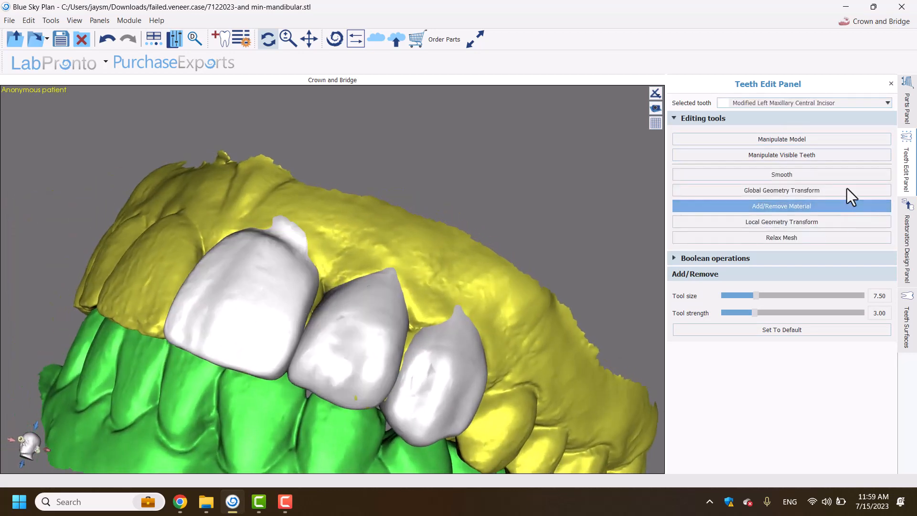
{"action": "left_click", "coordinate": [781, 139]}
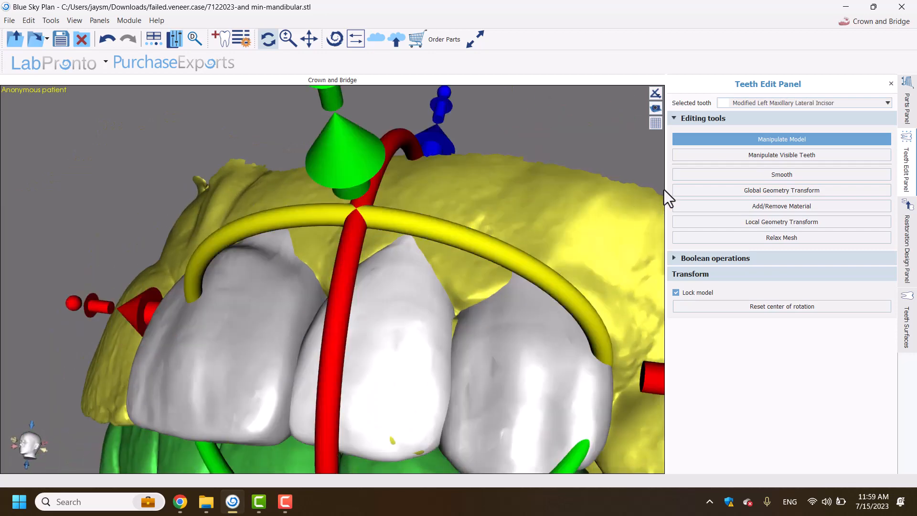
{"action": "left_click", "coordinate": [781, 206]}
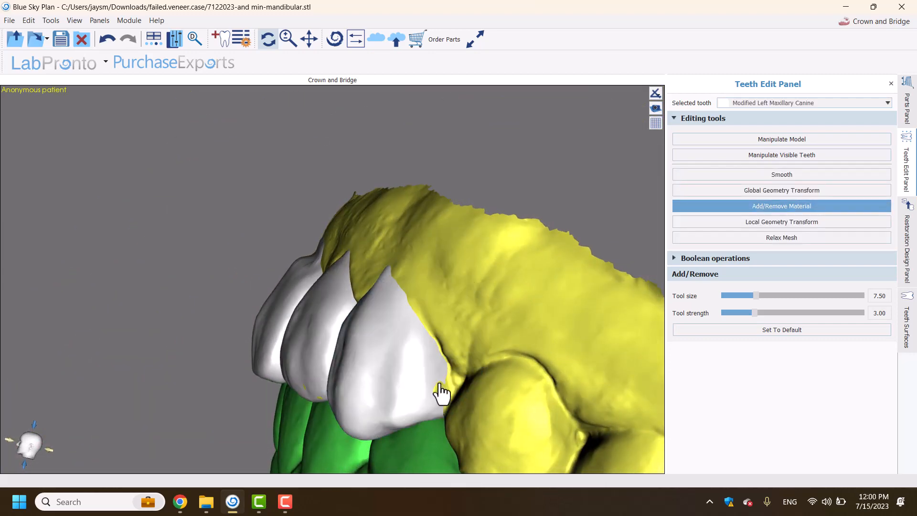
{"action": "left_click", "coordinate": [453, 392]}
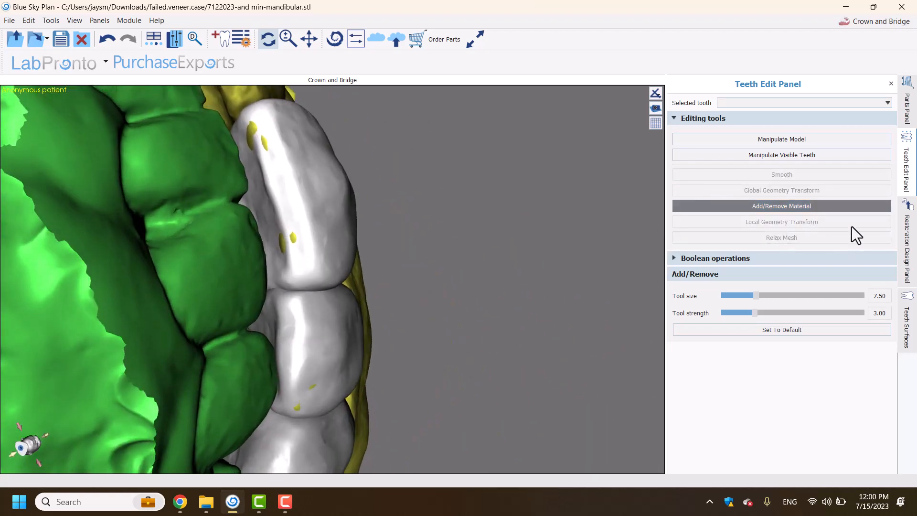
- Hide the yellow wax-up scan via Teeth Surfaces Toggle Visibility
{"action": "left_click", "coordinate": [908, 325]}
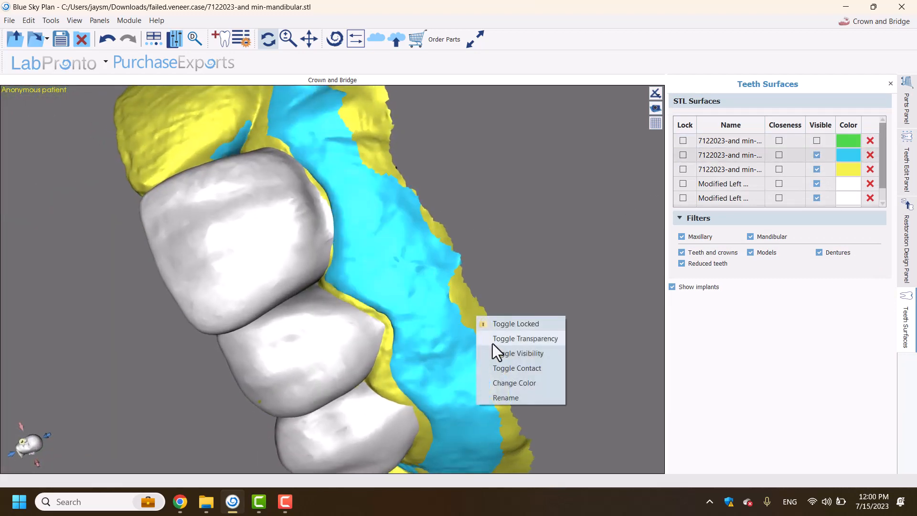
{"action": "left_click", "coordinate": [524, 339]}
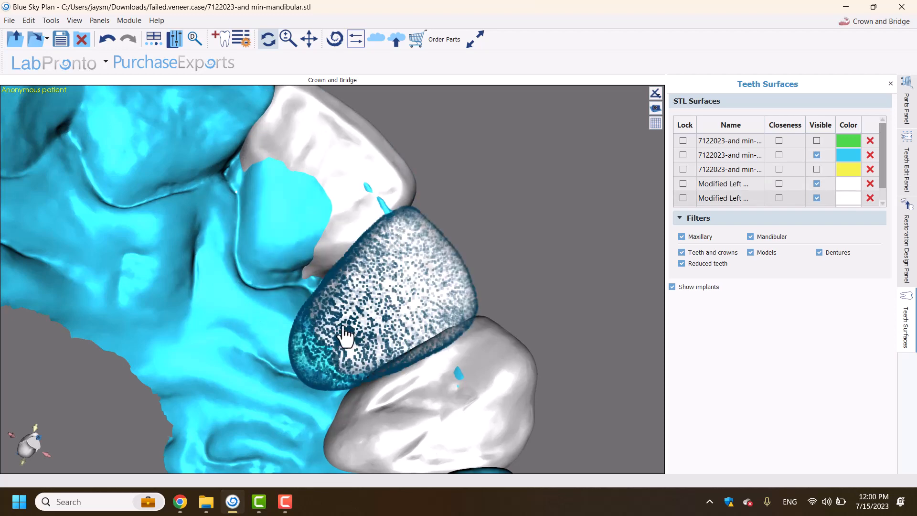
- Add material along the lateral incisor edge against the blue upper scan
{"action": "left_click", "coordinate": [908, 170]}
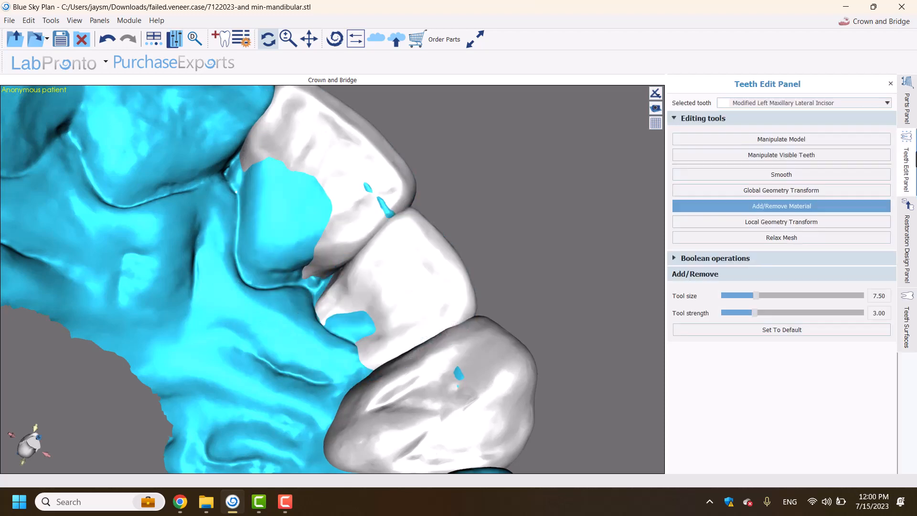
{"action": "left_click", "coordinate": [363, 292]}
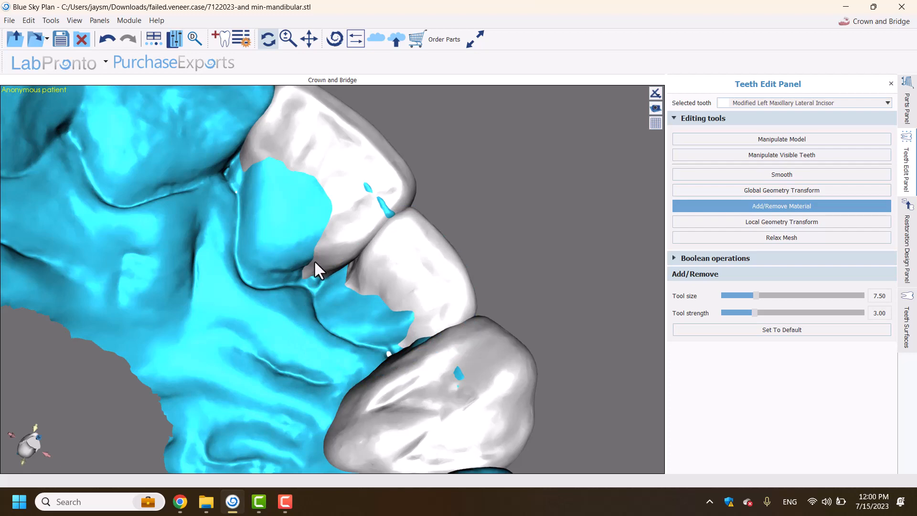
{"action": "left_click", "coordinate": [260, 182]}
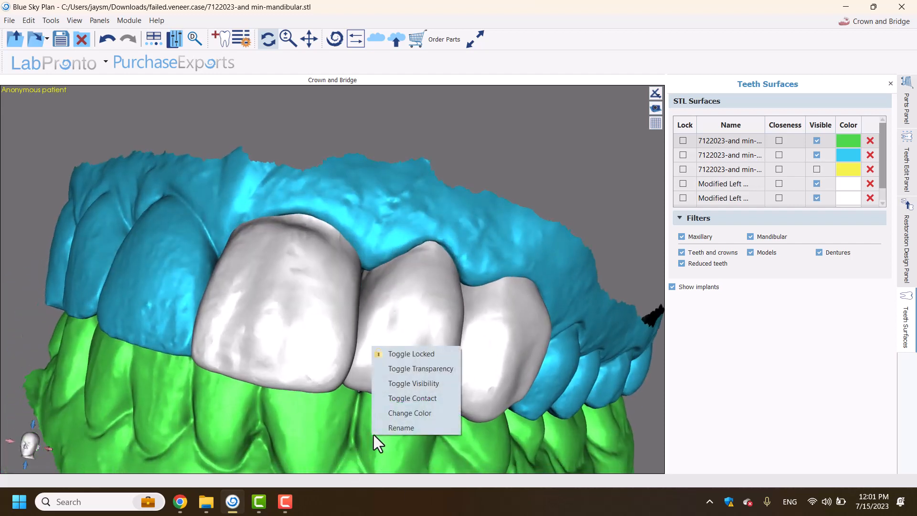
- Hide the mandibular scan and plan a new bridge from the three sculpted teeth
{"action": "left_click", "coordinate": [413, 384]}
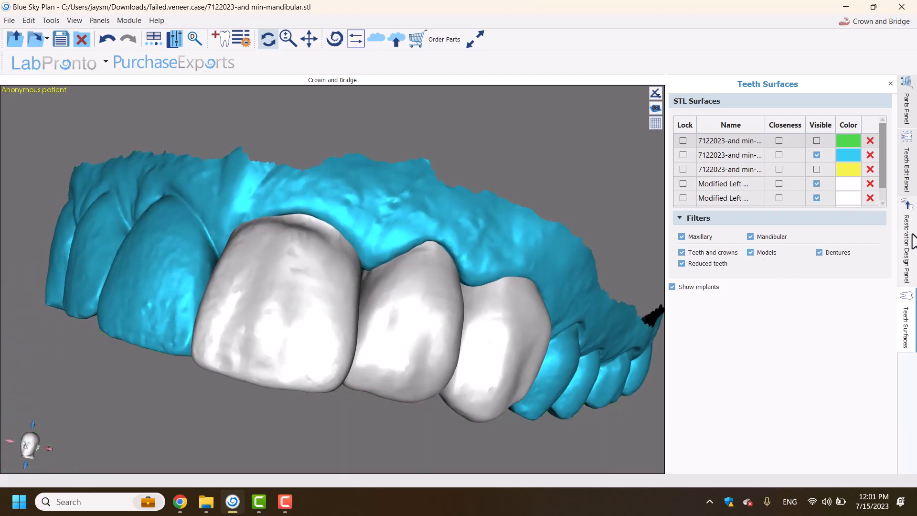
{"action": "left_click", "coordinate": [908, 246]}
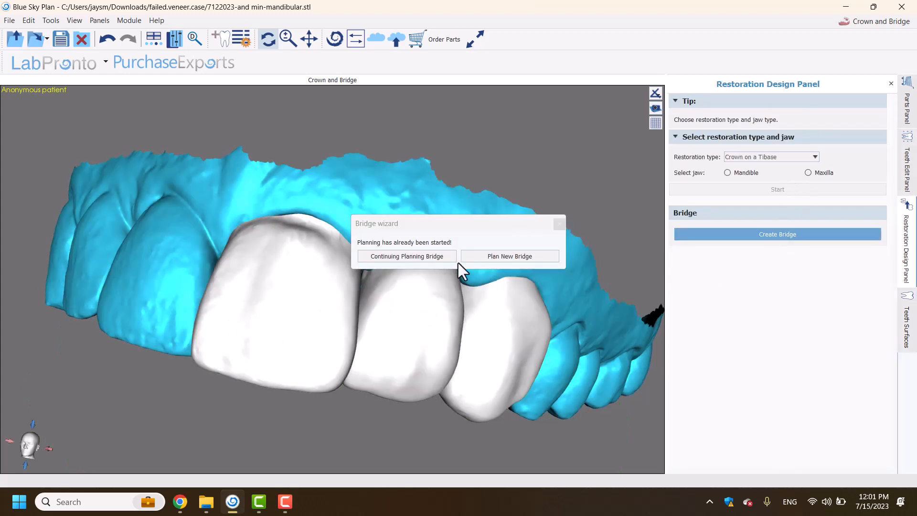
{"action": "mouse_move", "coordinate": [407, 260]}
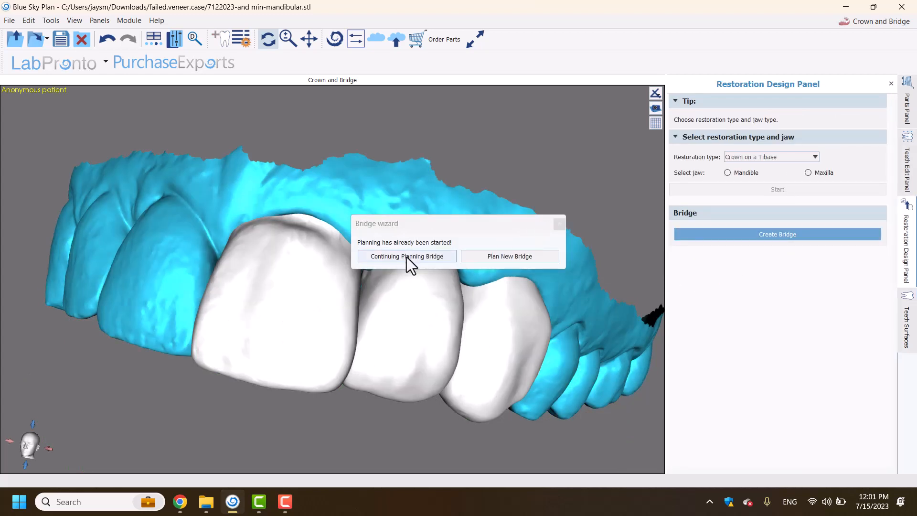
{"action": "mouse_move", "coordinate": [500, 260]}
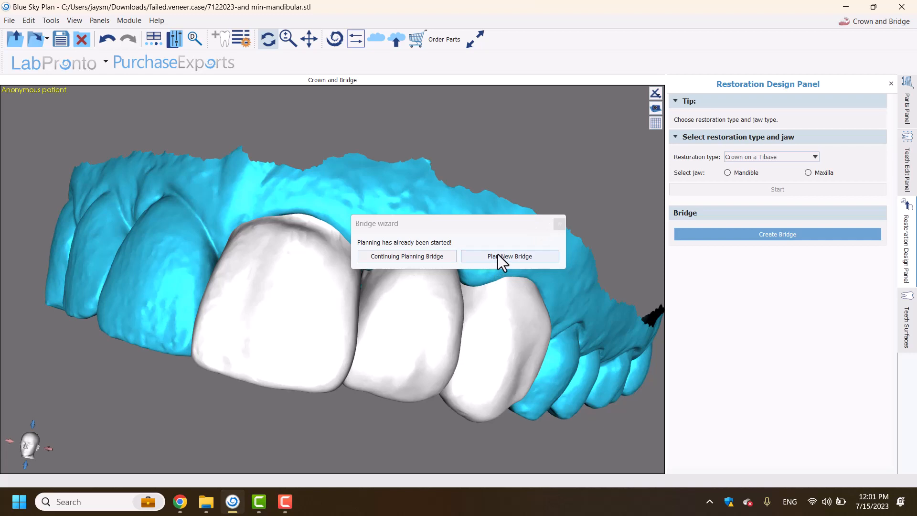
{"action": "left_click", "coordinate": [509, 256]}
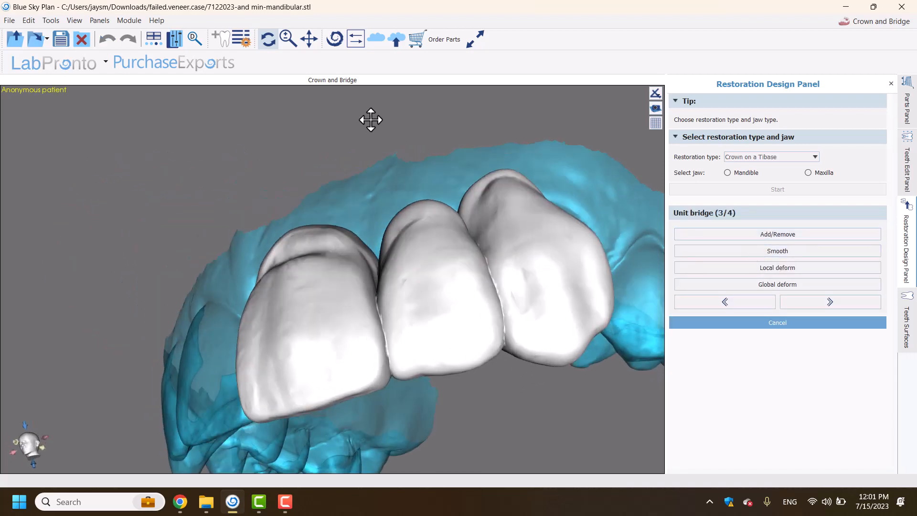
{"action": "left_click_drag", "start_coordinate": [371, 120], "coordinate": [324, 194]}
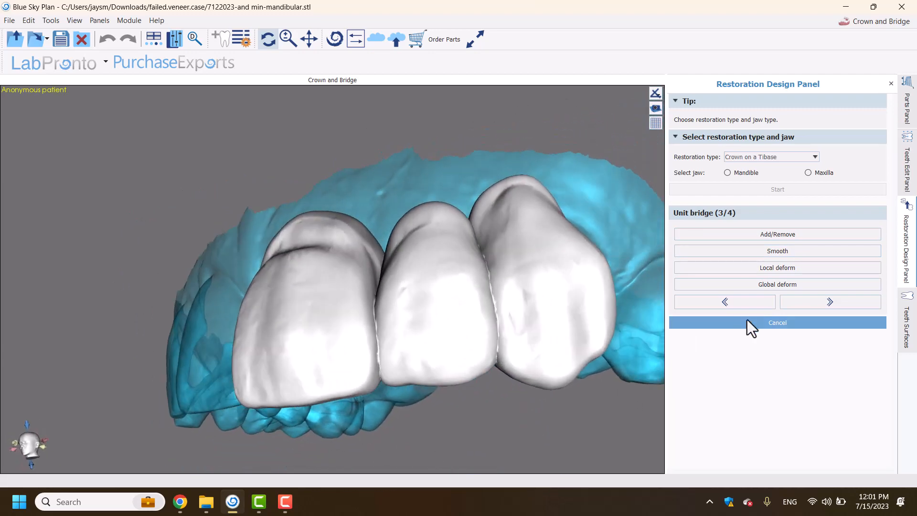
{"action": "left_click", "coordinate": [830, 301]}
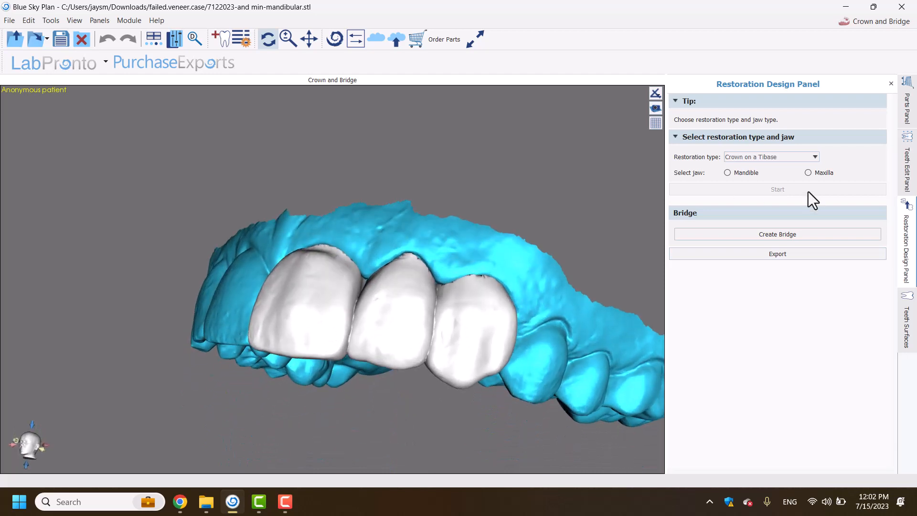
- Hide the upper scan leaving only the bridge shell and start the Bridge export
{"action": "left_click", "coordinate": [778, 234]}
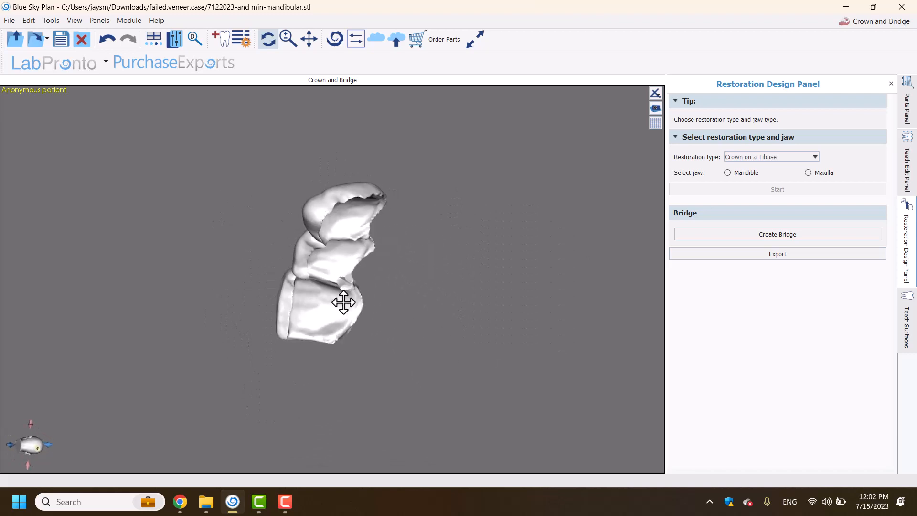
{"action": "left_click", "coordinate": [9, 20]}
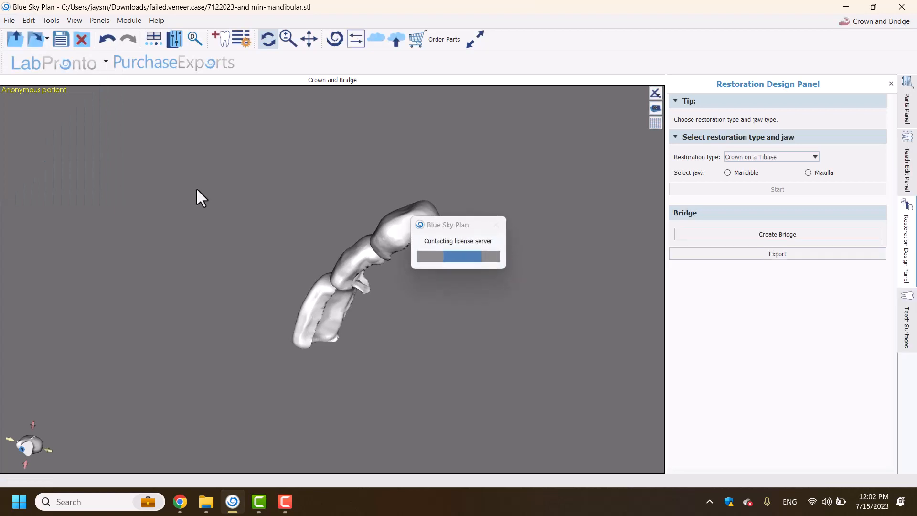
- Export the Union bridge shell as an STL file named 'bridge'
{"action": "left_click", "coordinate": [778, 253]}
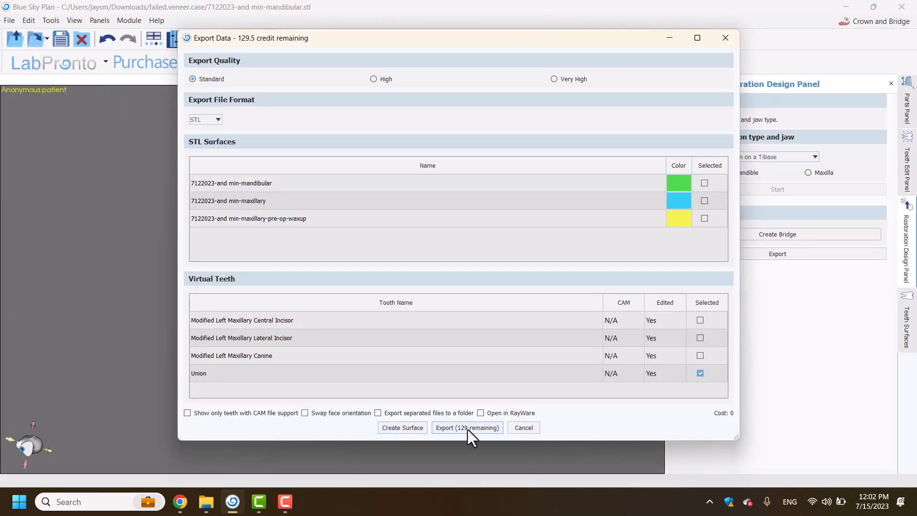
{"action": "left_click", "coordinate": [467, 428]}
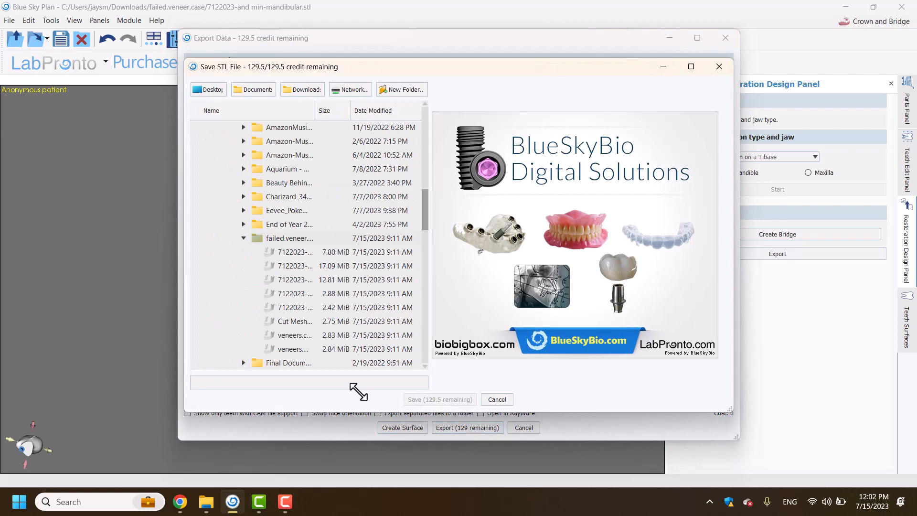
{"action": "type", "text": "bridge"}
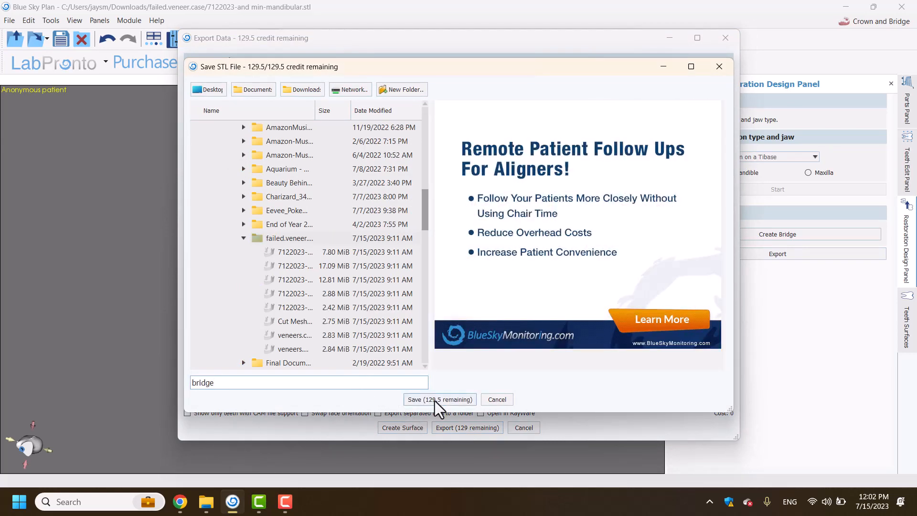
{"action": "left_click", "coordinate": [438, 399]}
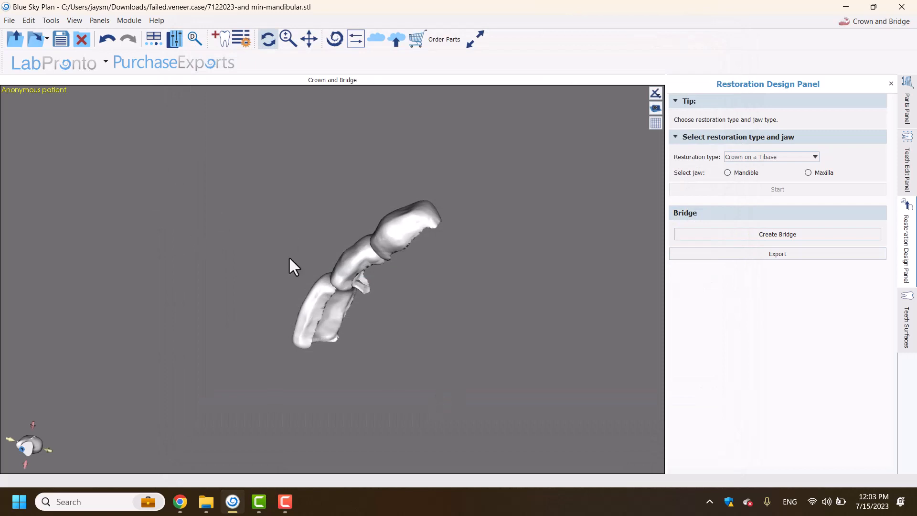